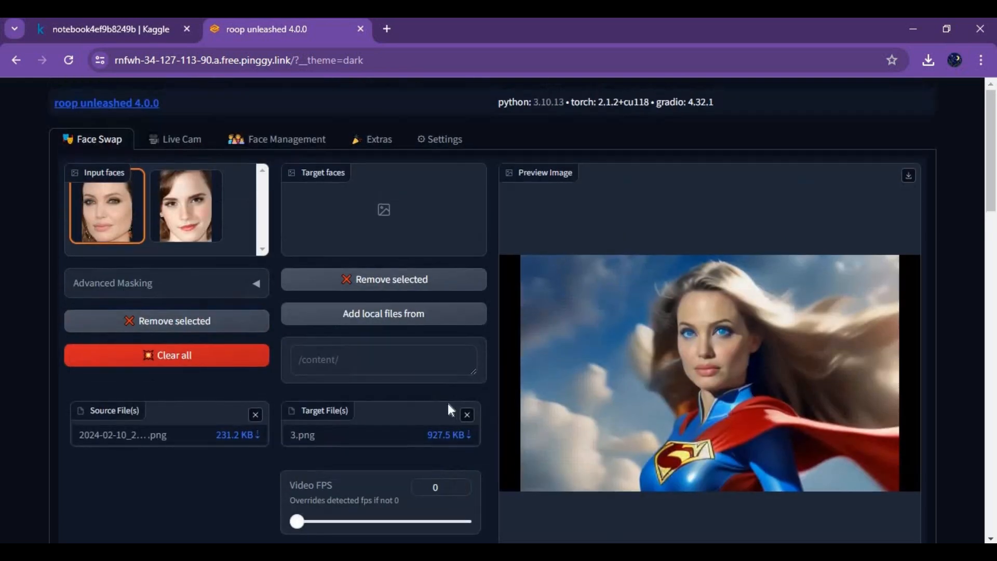
mouse_move(248, 219)
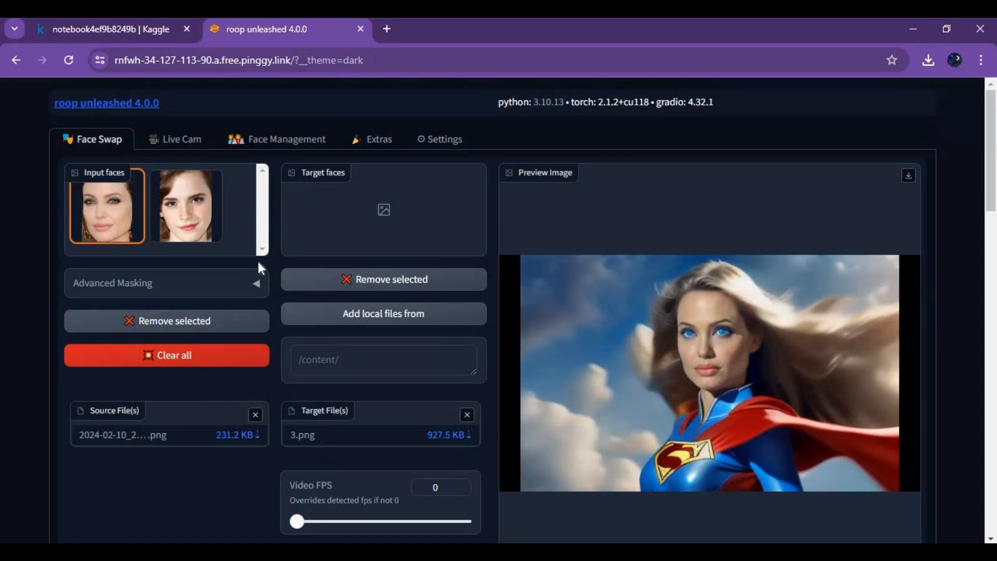
- Browse the Kaggle home page and check its web address
scroll(down, 3)
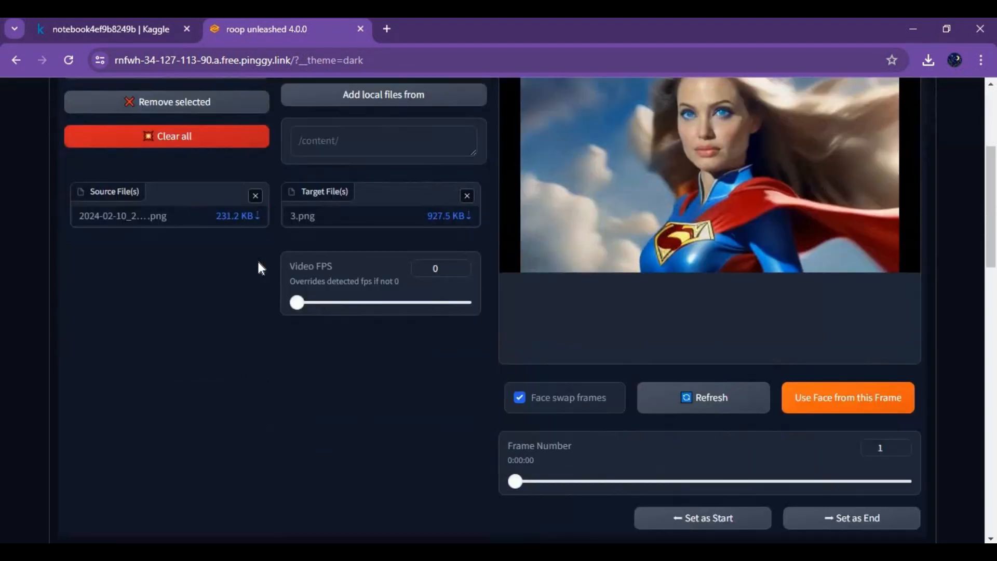
scroll(down, 3)
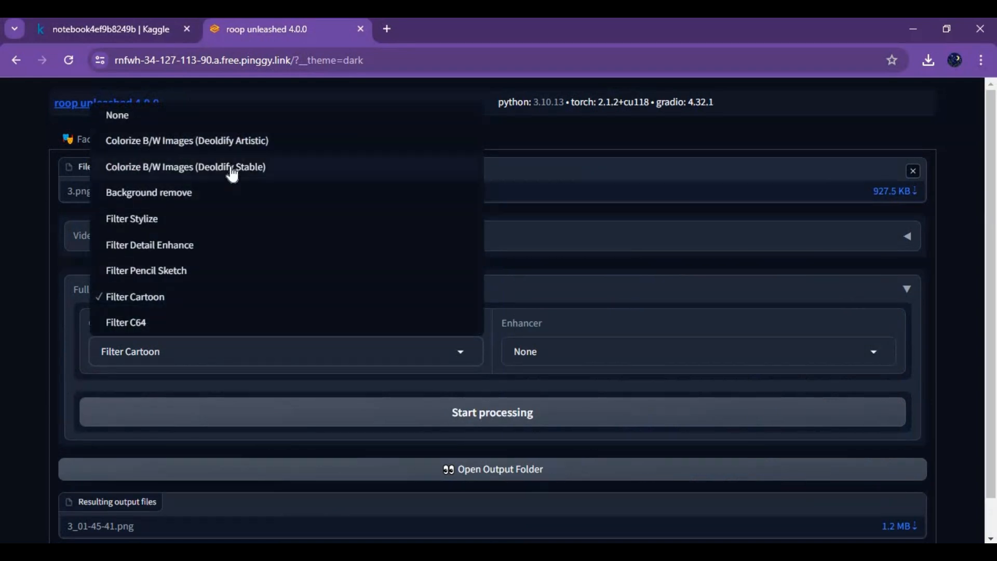
mouse_move(180, 198)
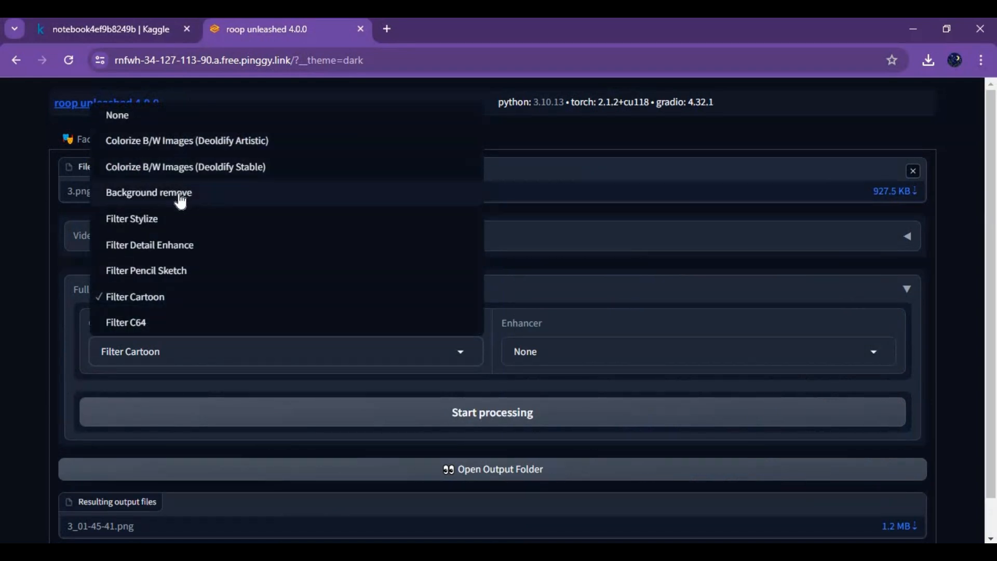
mouse_move(672, 406)
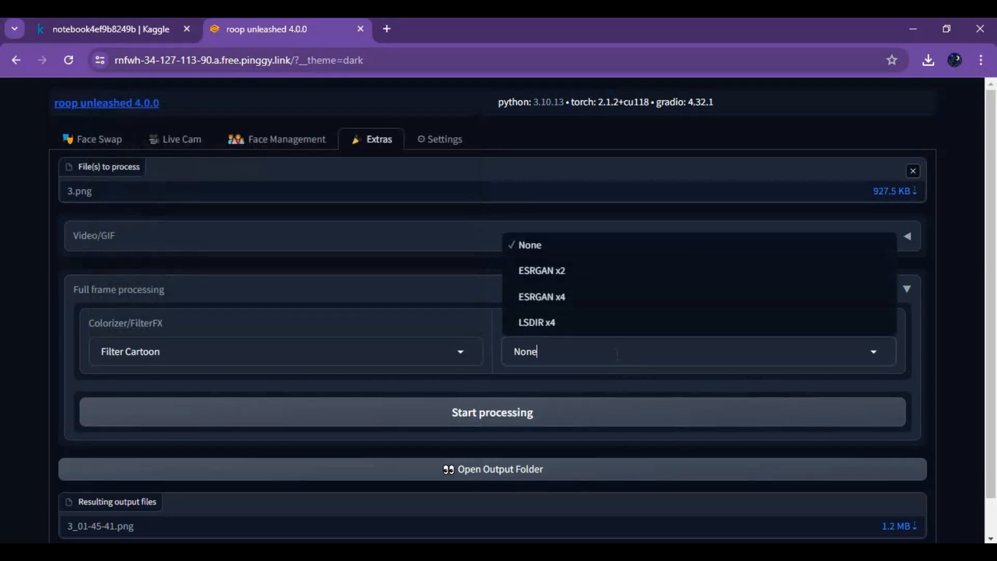
mouse_move(325, 289)
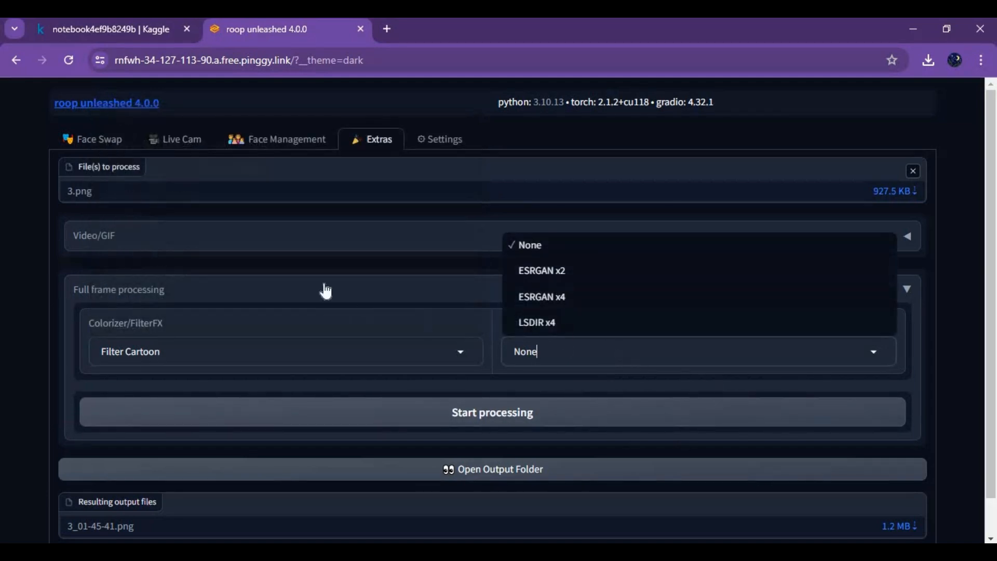
click(98, 138)
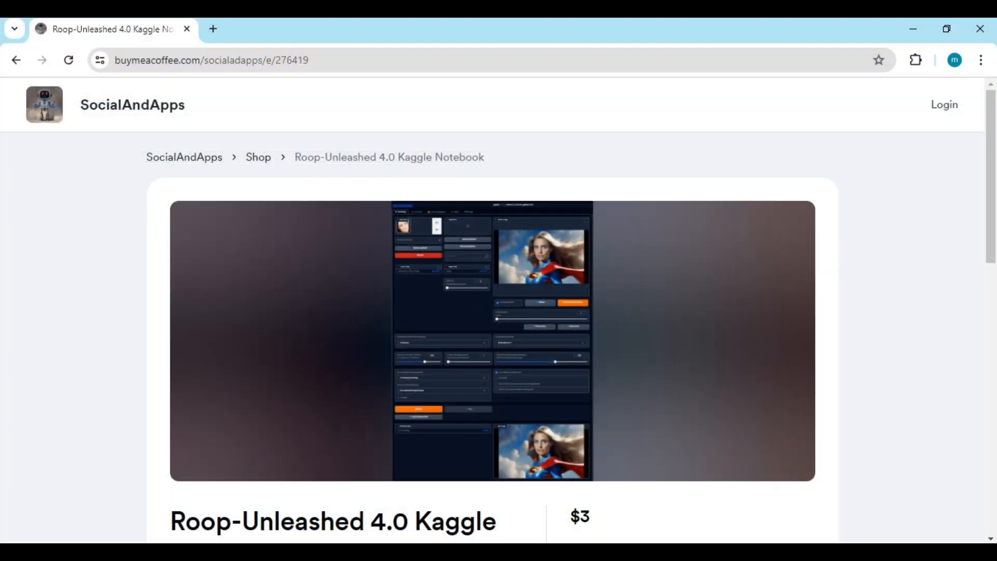
click(210, 61)
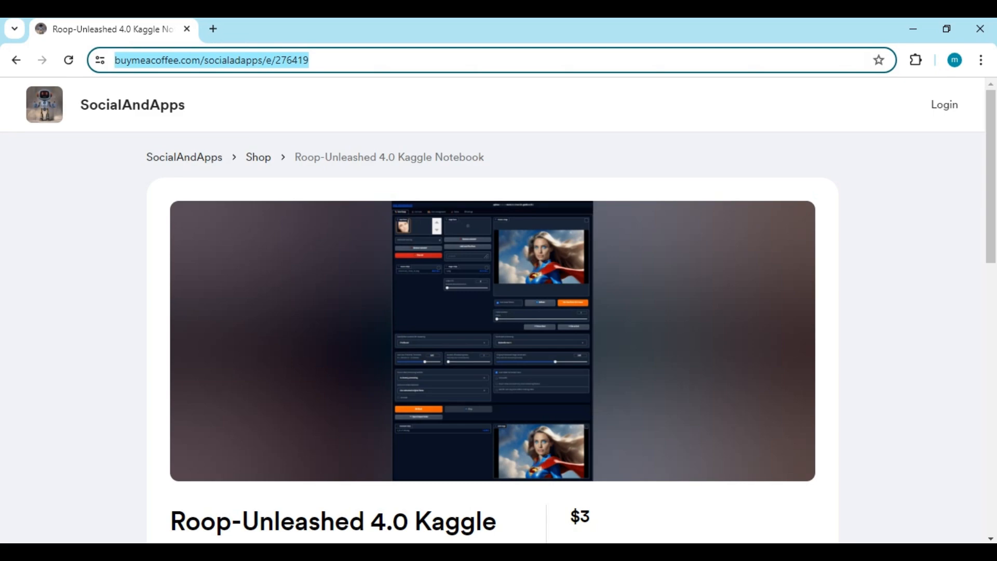
scroll(down, 3)
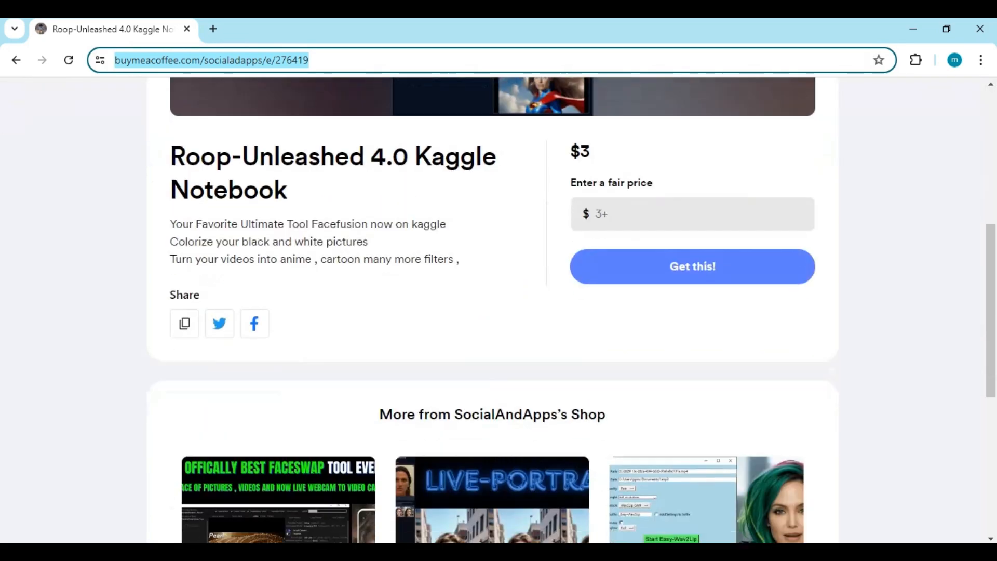
scroll(down, 3)
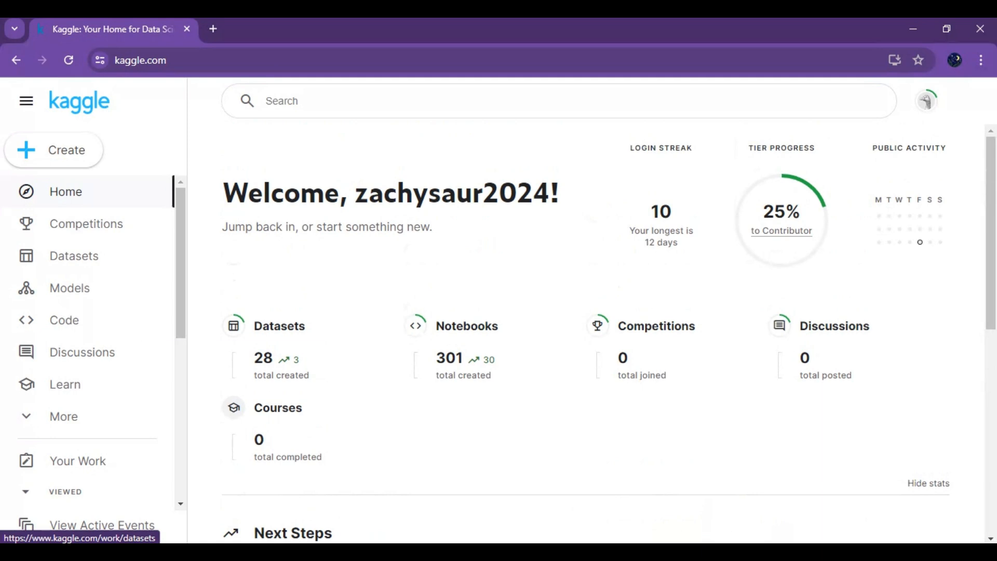
- Create a new blank Kaggle notebook from the Create menu
click(53, 150)
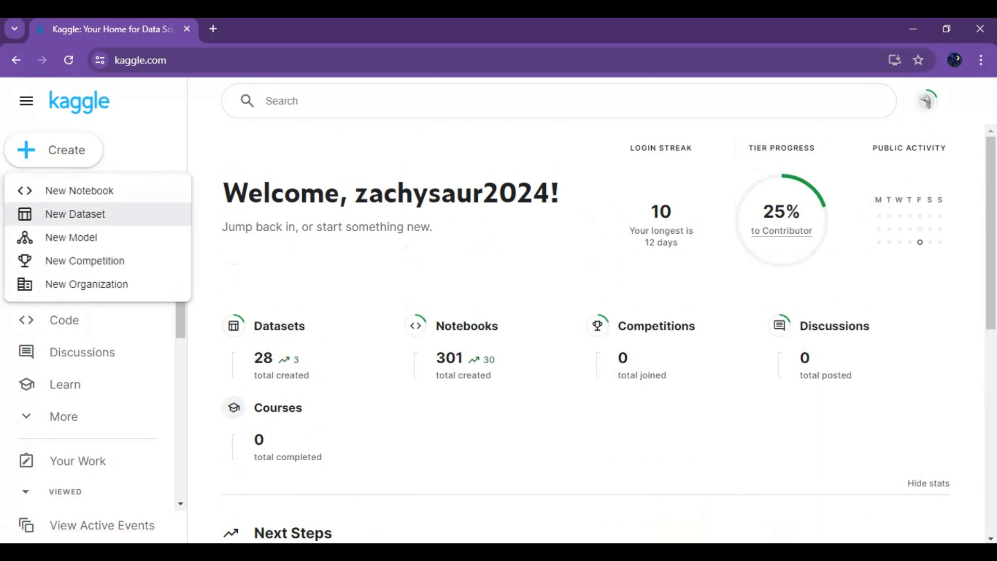
click(63, 320)
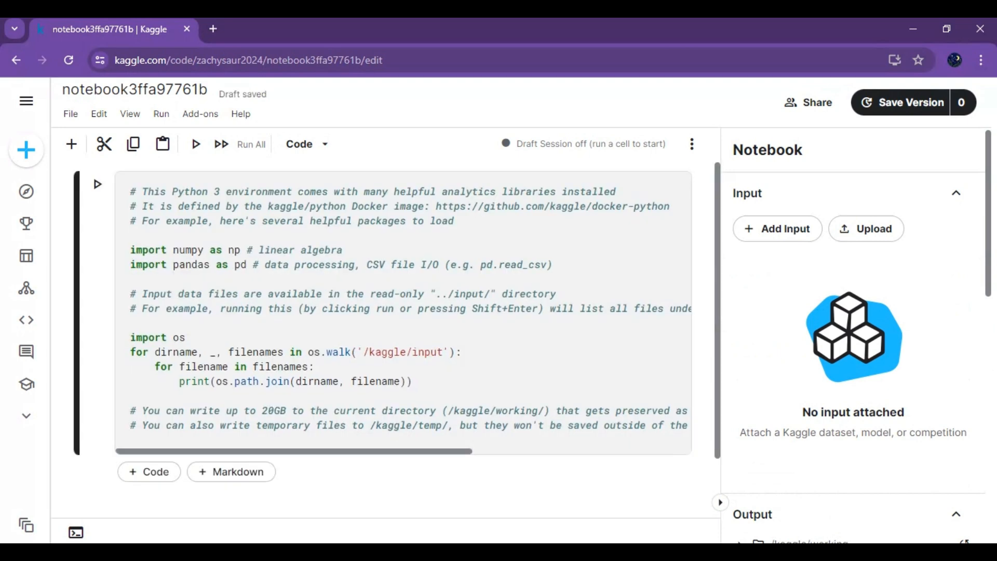
- Import the Roop-Unleashed Kaggle .ipynb file into the notebook
click(69, 113)
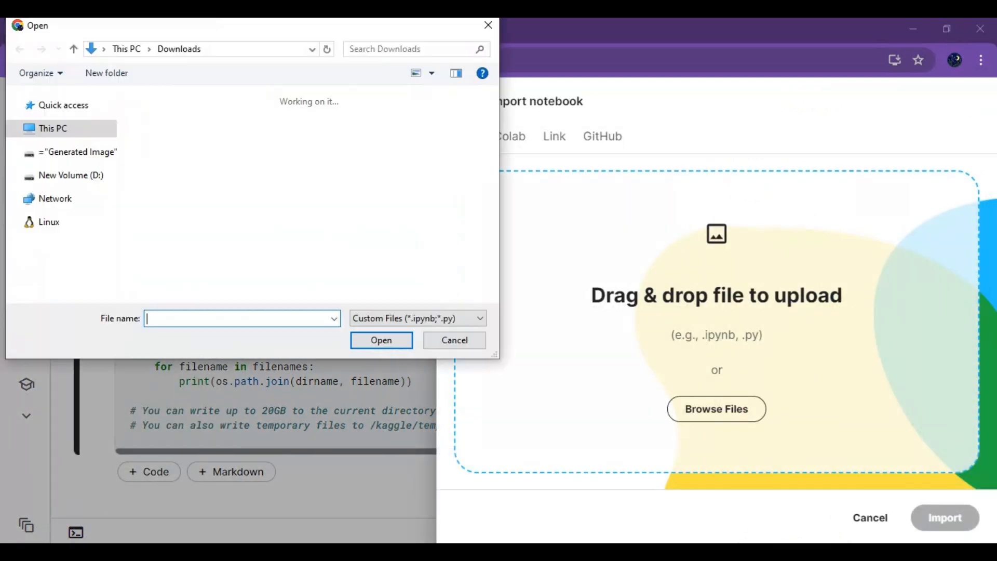
click(381, 341)
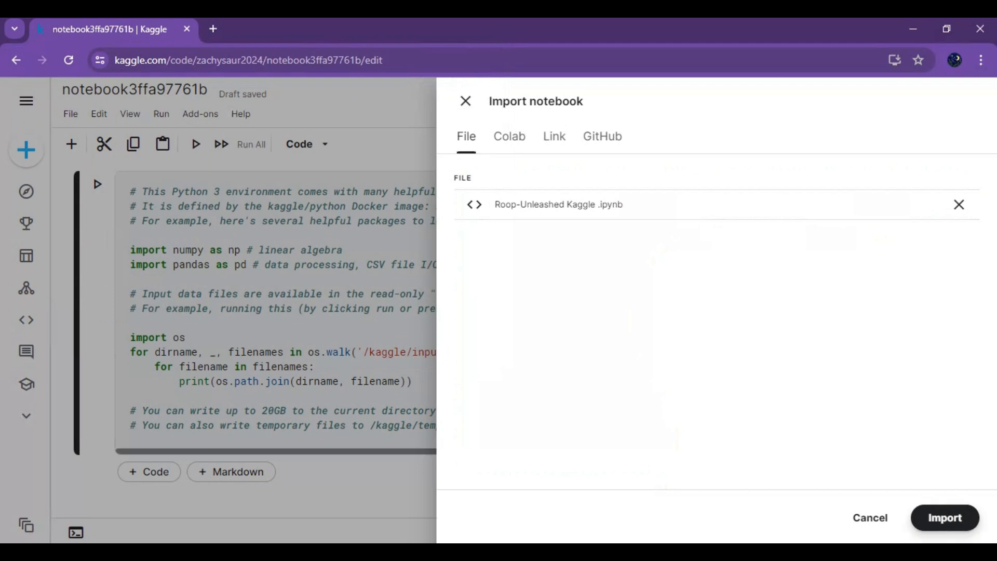
click(944, 517)
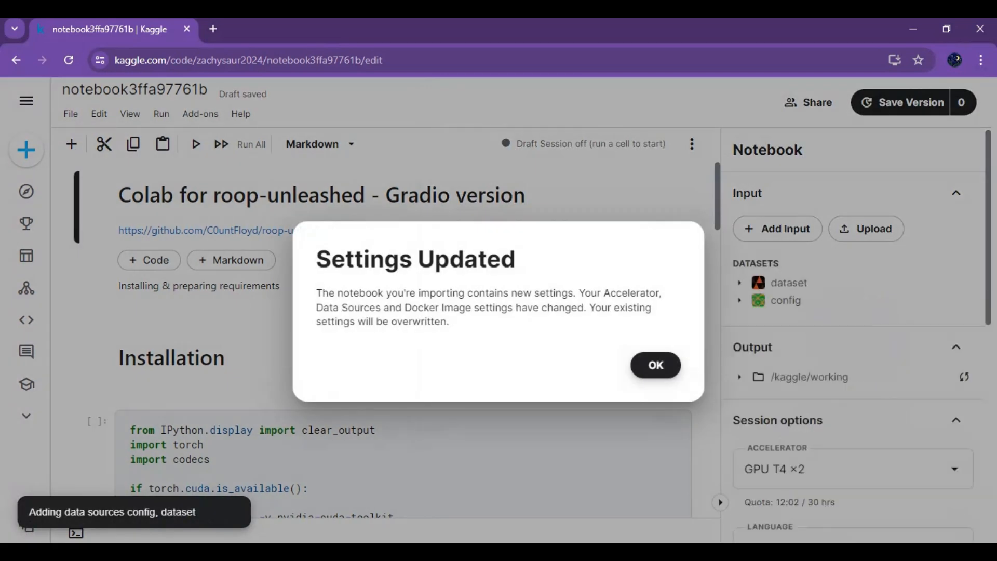
- Accept the Settings Updated dialog and choose a session persistence option
click(655, 365)
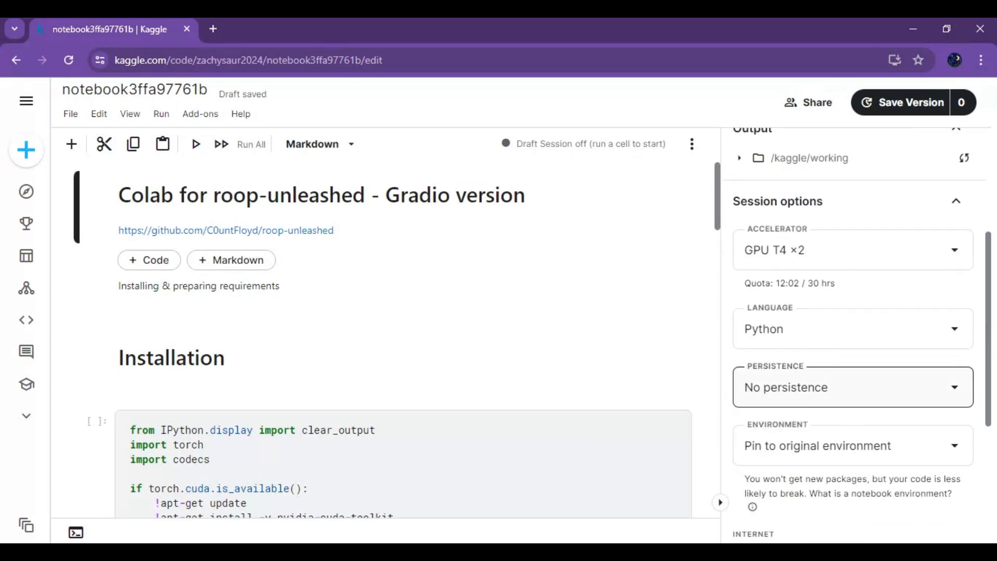
click(852, 386)
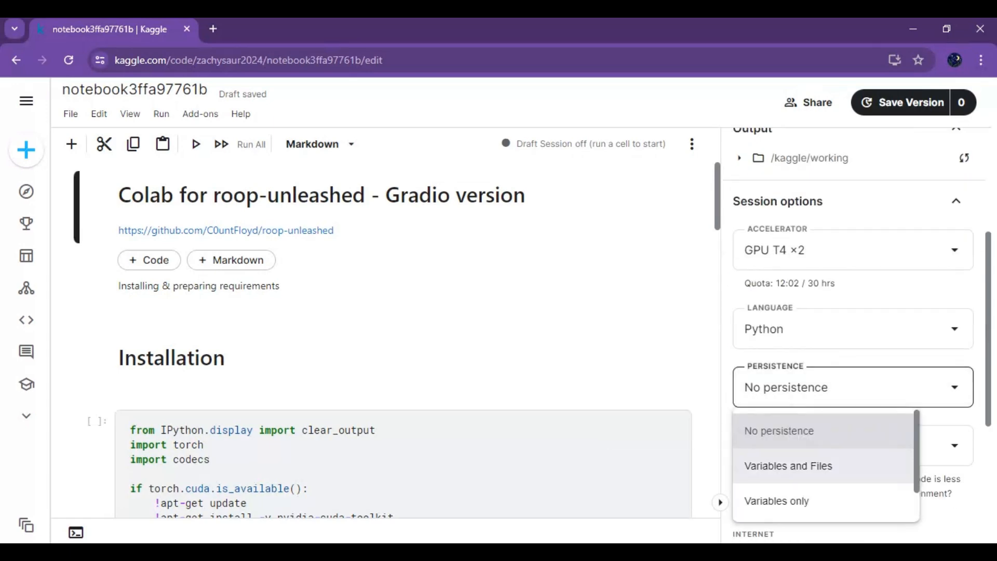
click(788, 466)
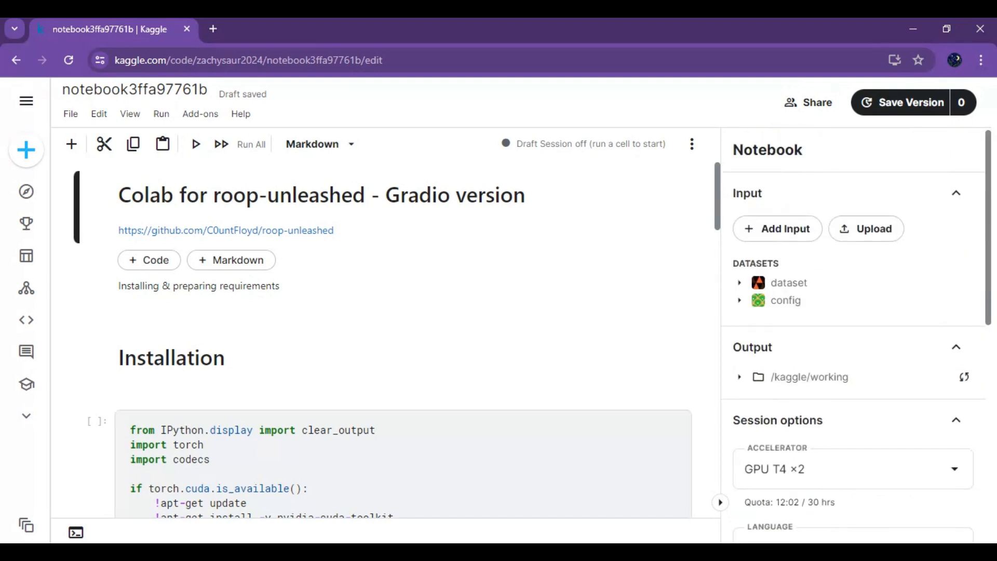
- Start the notebook session and run the Installation cell to install the roop-unleashed requirements
click(692, 143)
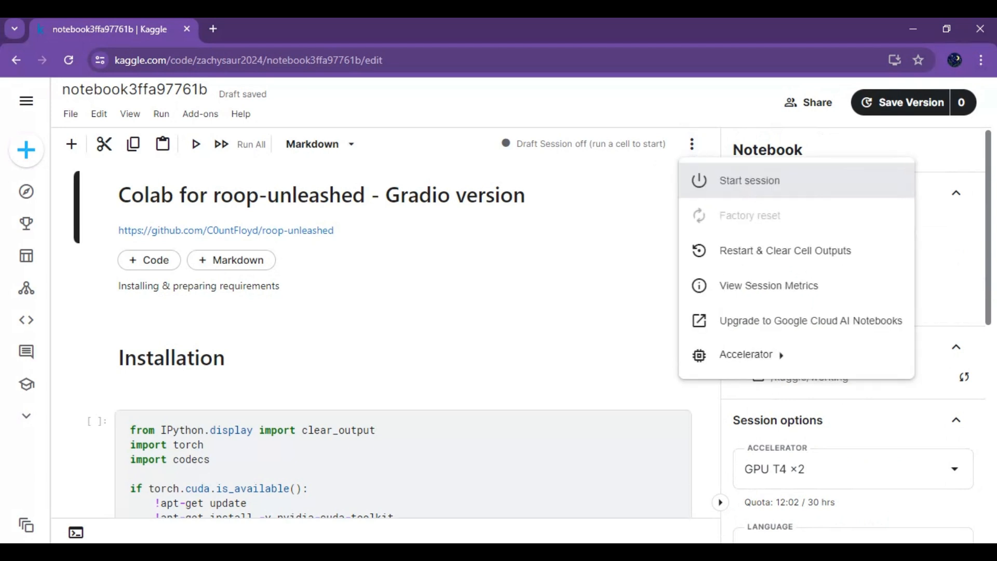
click(749, 180)
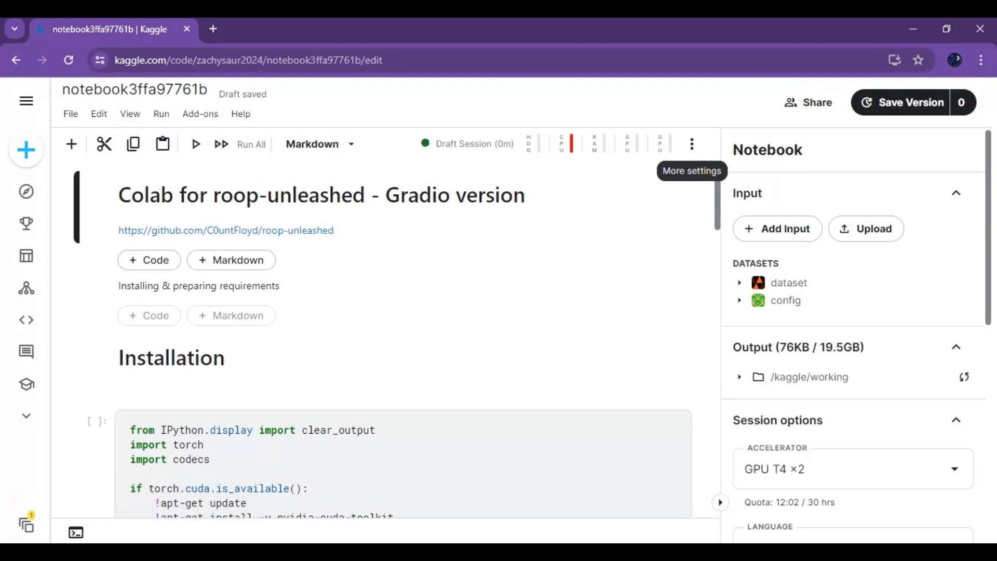
scroll(down, 3)
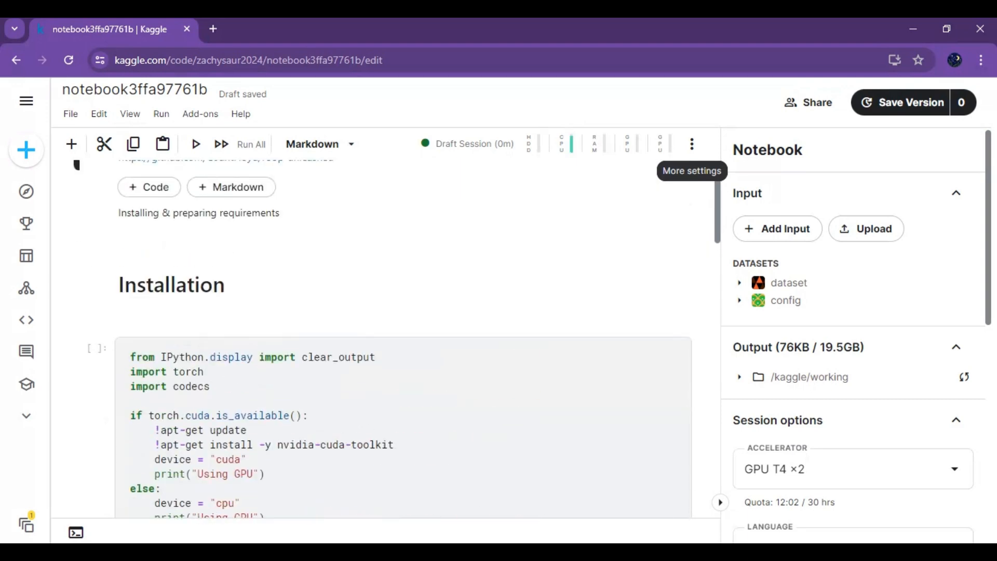
click(195, 143)
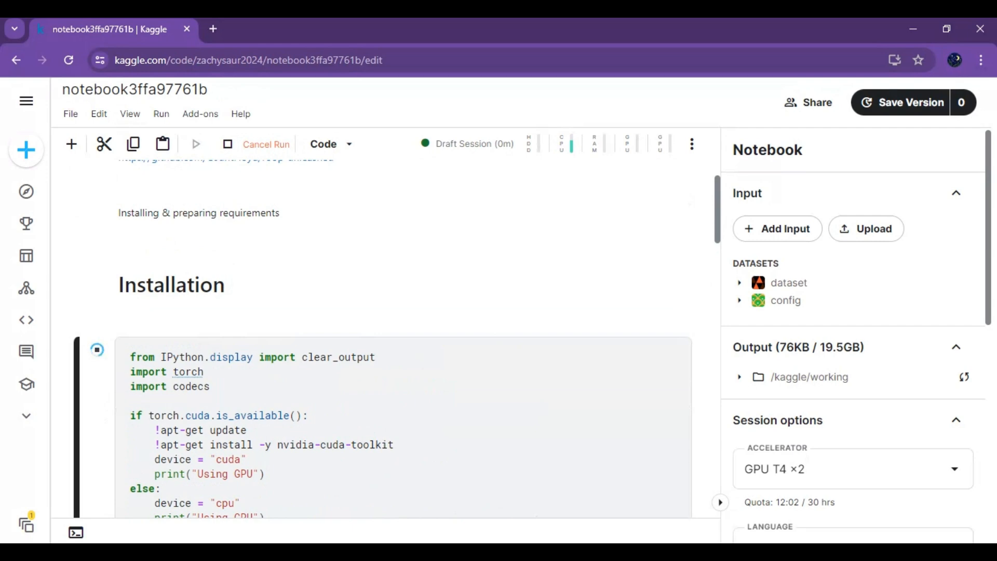
scroll(down, 3)
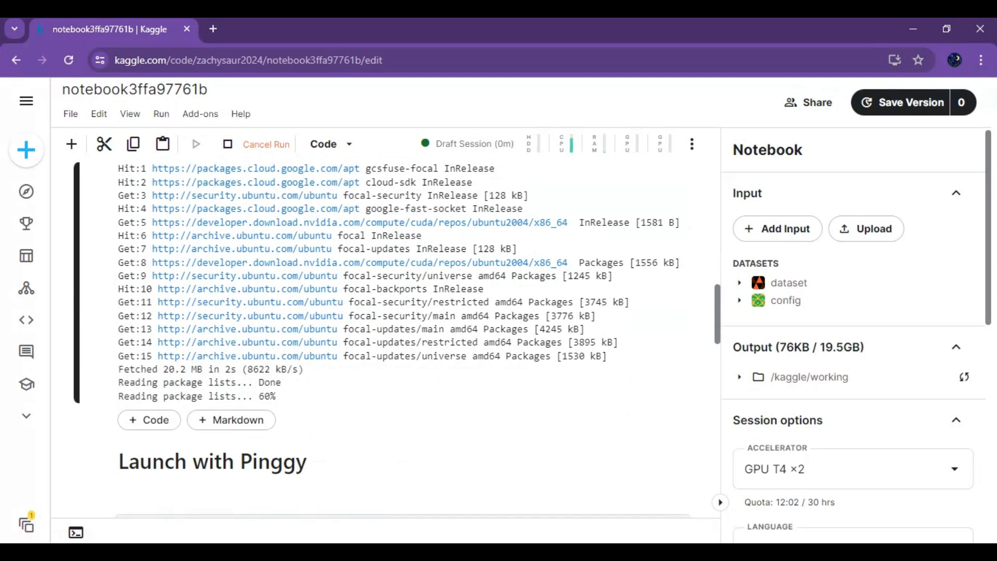
scroll(down, 3)
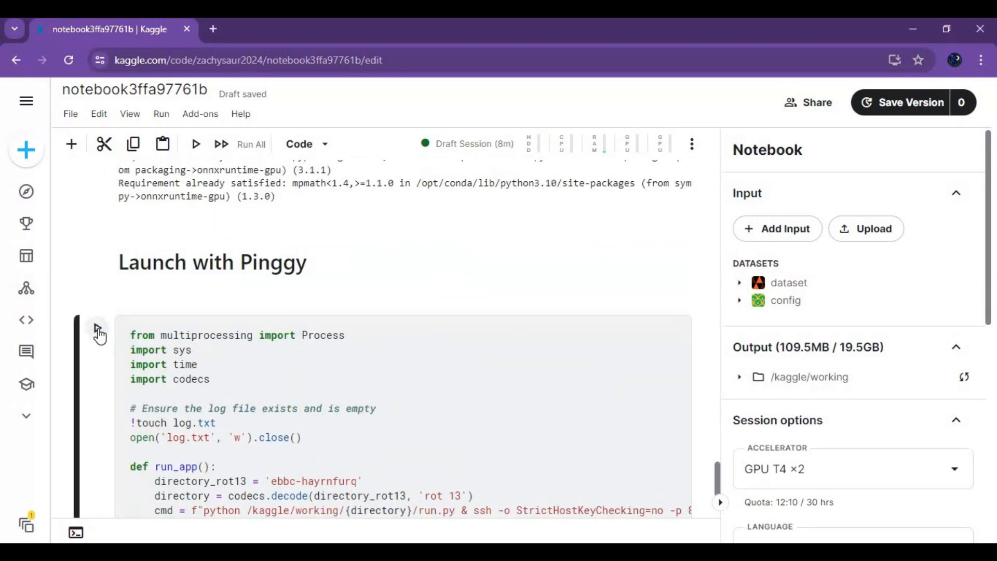
- Run the 'Launch with Pinggy' cell and watch its output for the tunnel URL
click(195, 143)
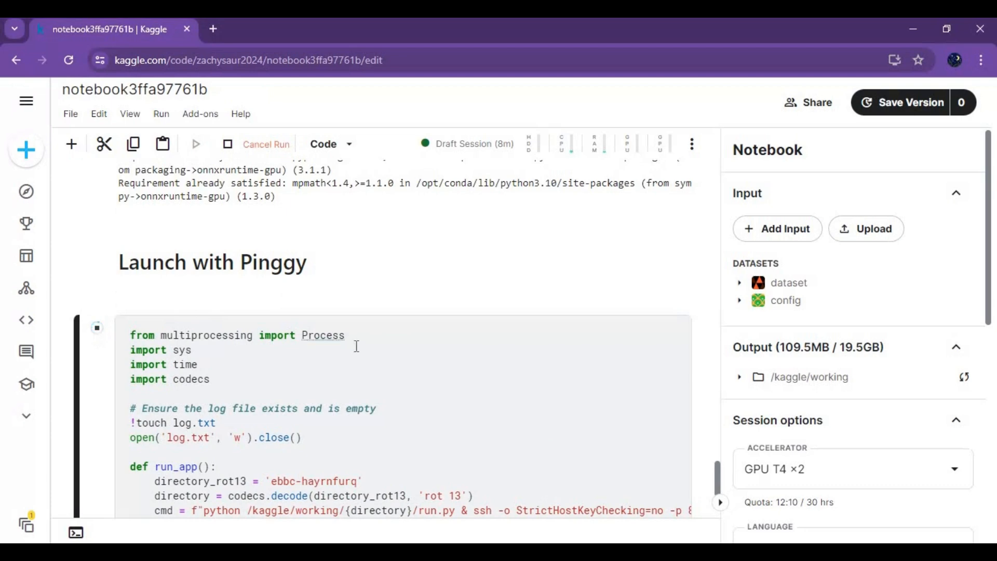
scroll(down, 3)
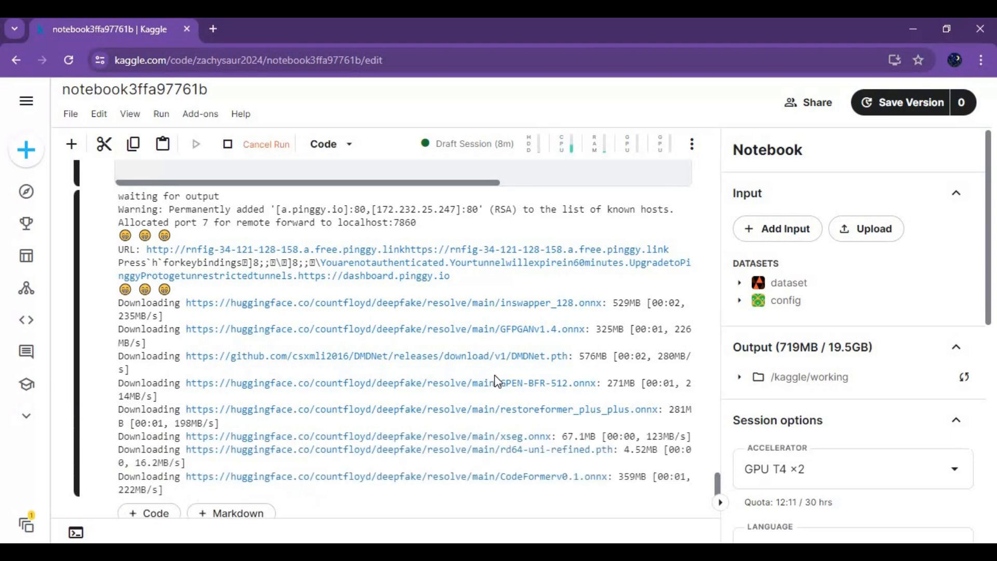
scroll(down, 3)
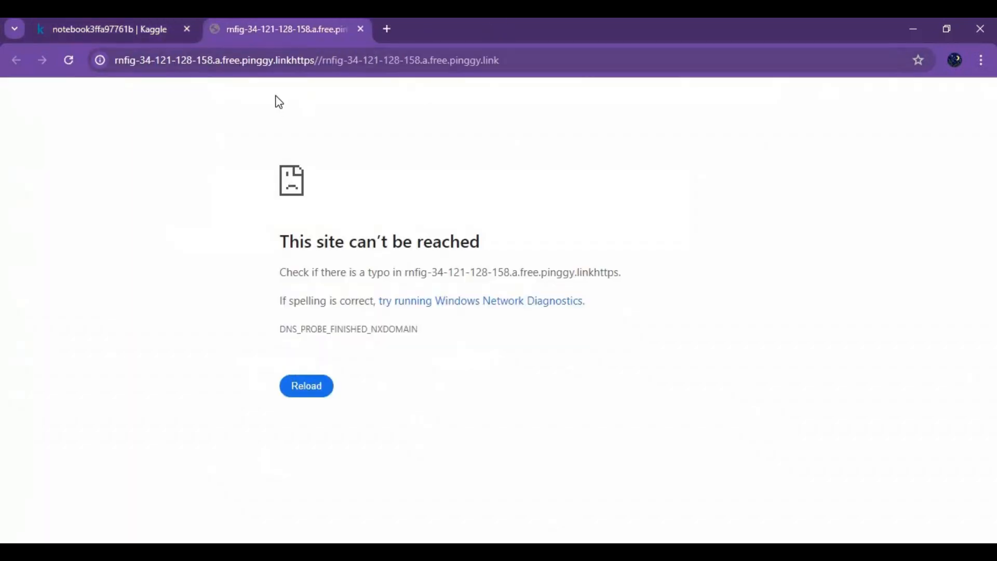
- Fix the duplicated 'https' in the tunnel address and enter the site past Pinggy's caution page
click(286, 60)
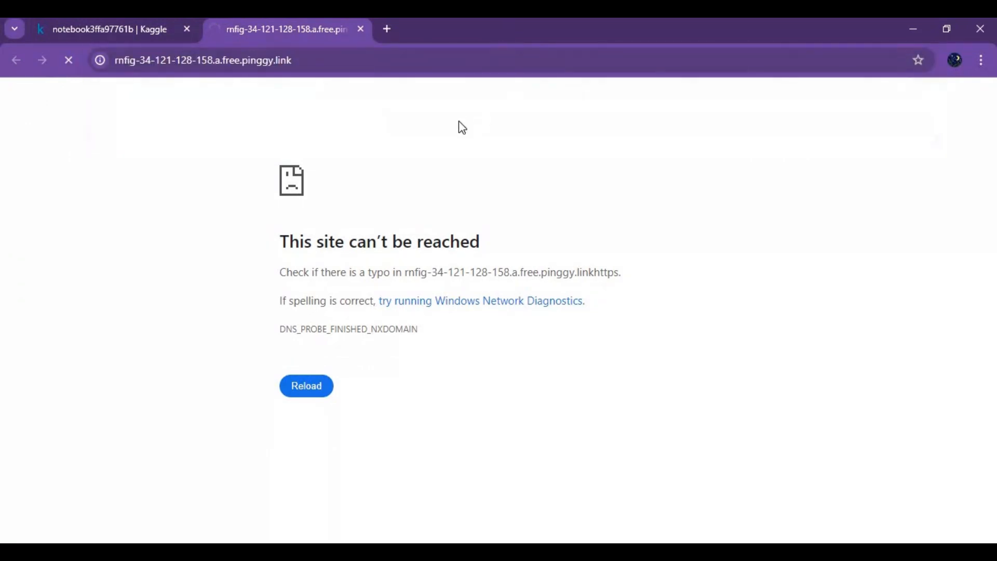
click(305, 385)
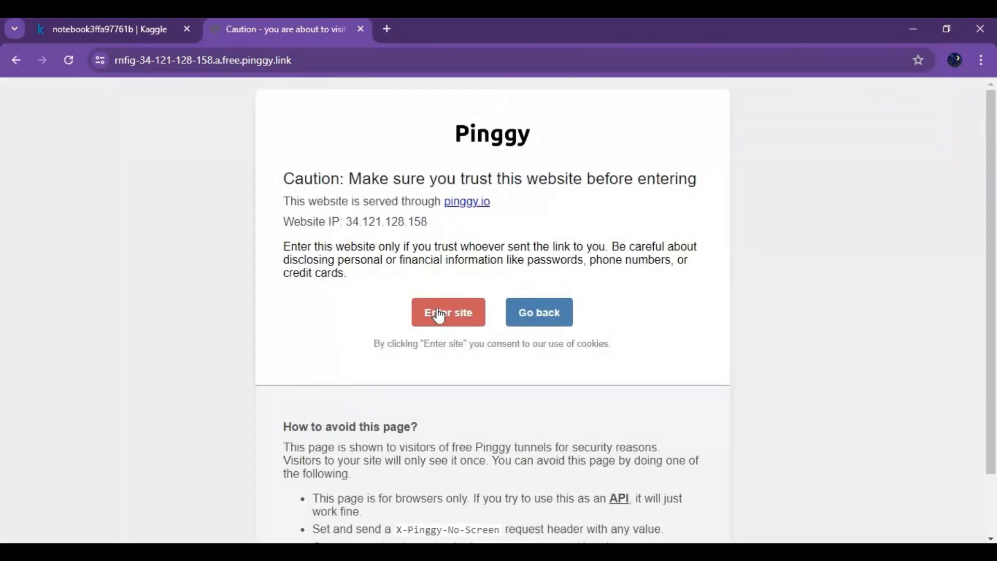
click(448, 312)
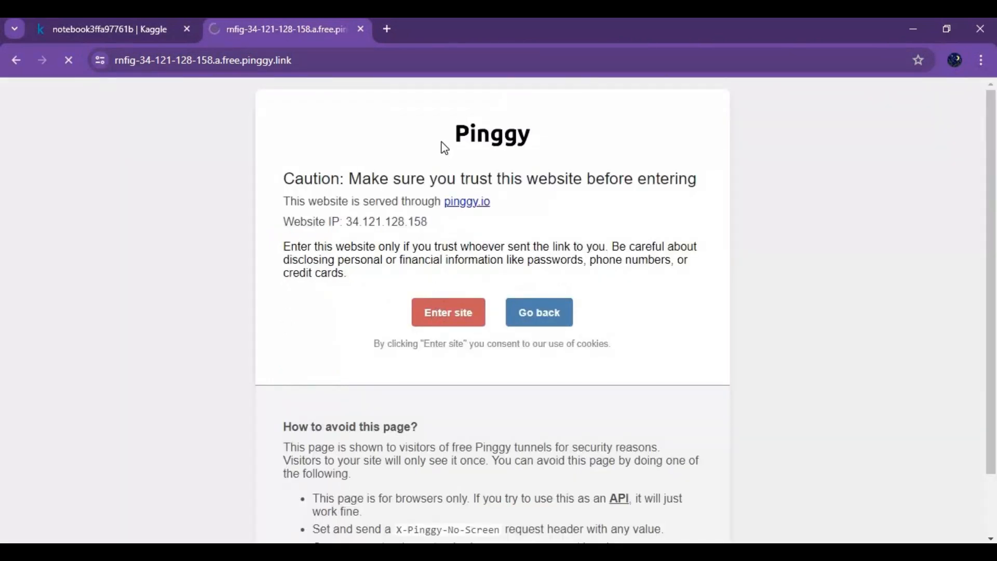
click(448, 313)
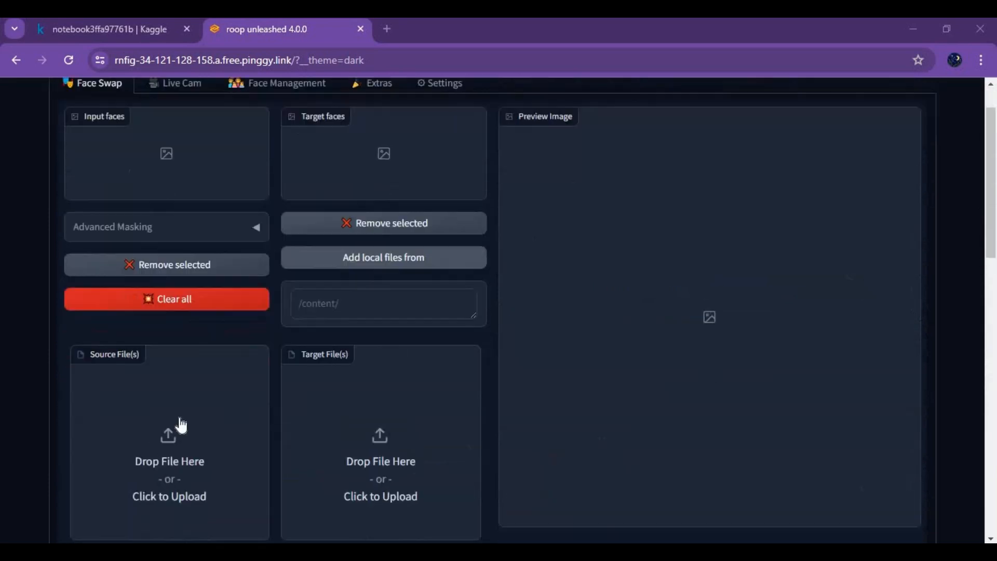
- Upload a portrait photo from the Screenpresso folder as the source face
click(169, 497)
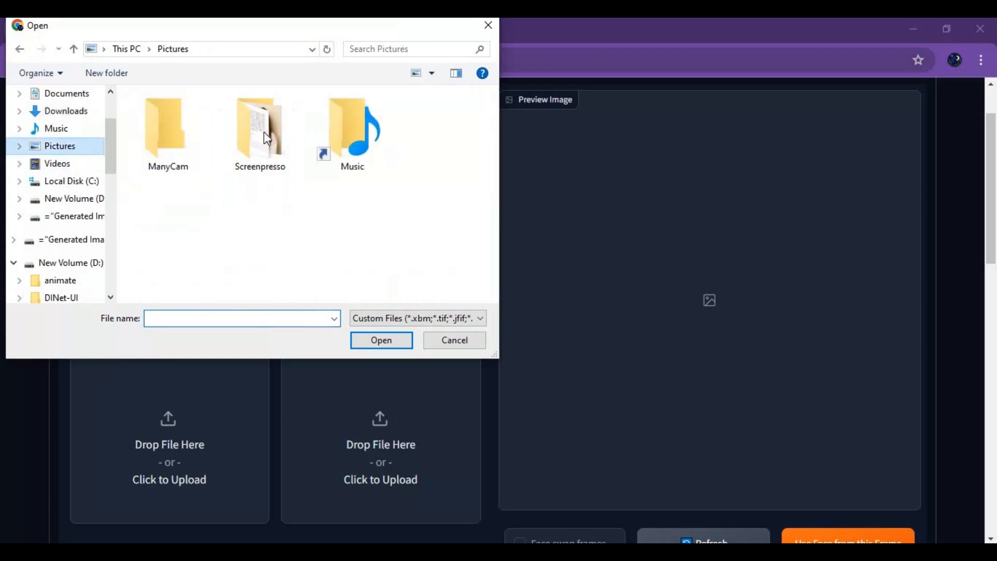
double_click(259, 126)
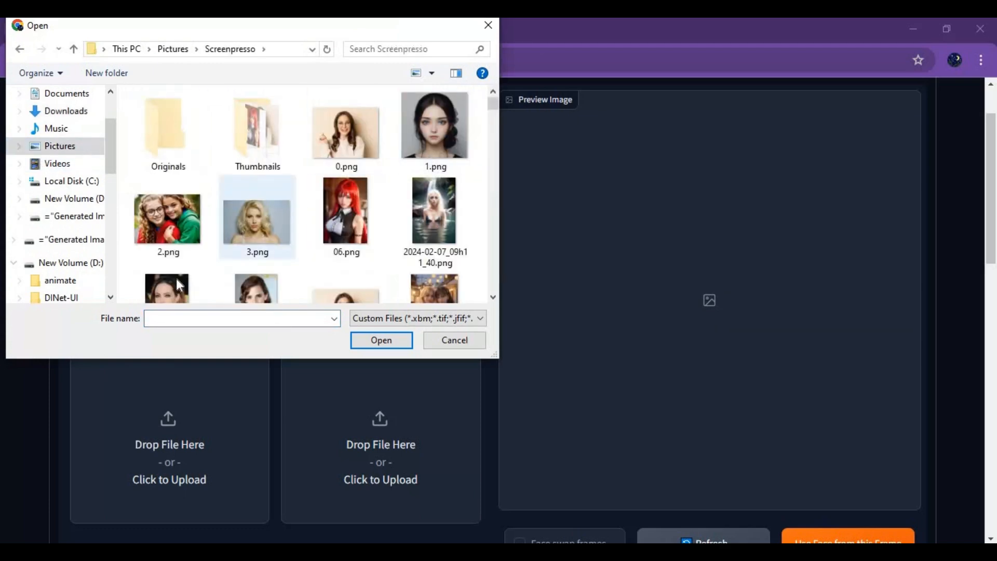
click(380, 340)
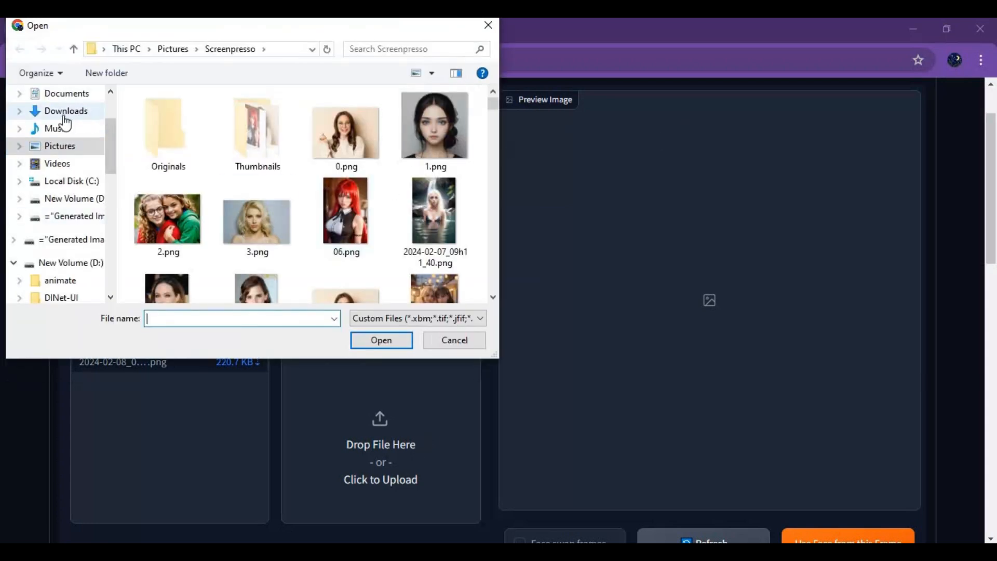
- Upload 3.png from Downloads as the target file
click(65, 112)
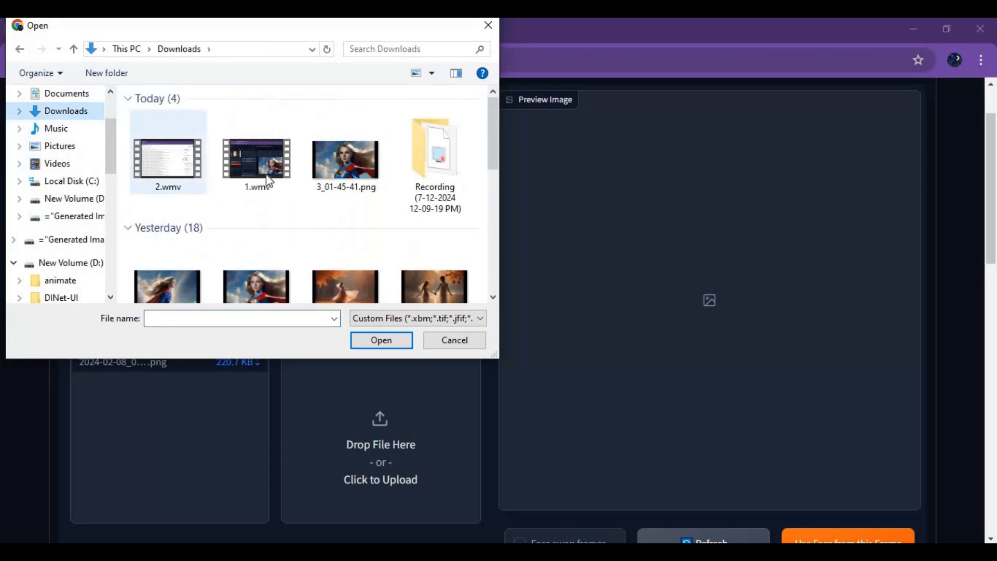
scroll(down, 3)
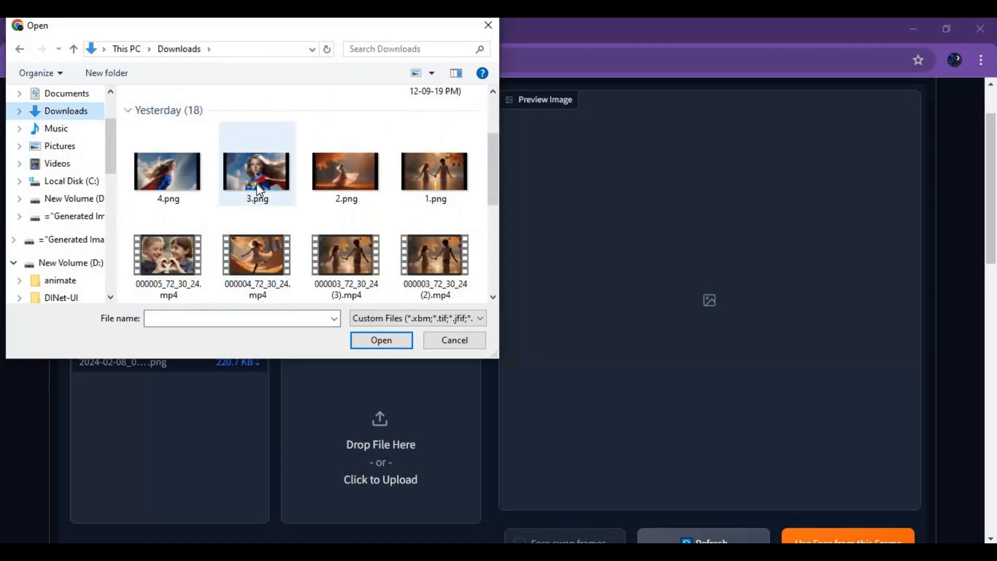
click(381, 339)
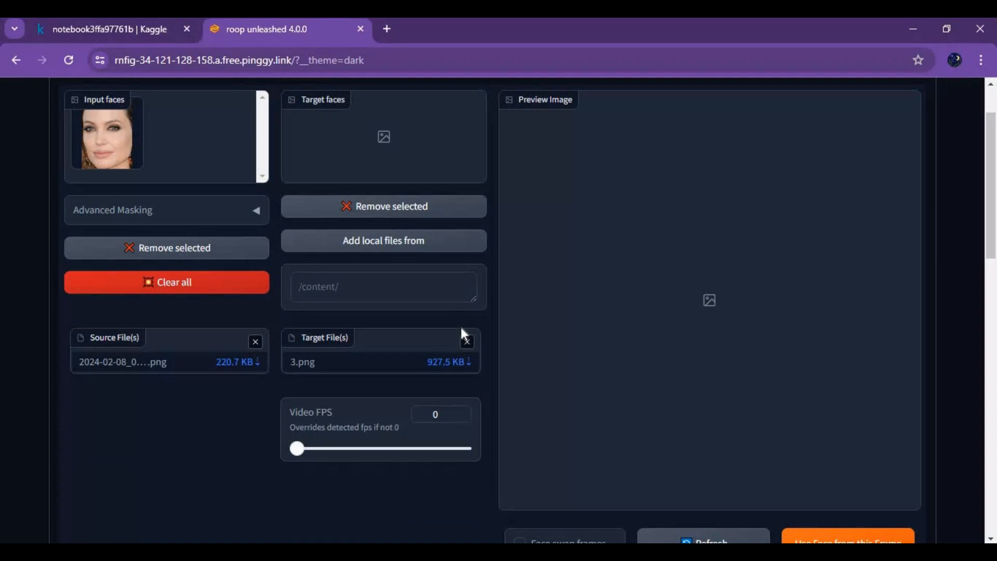
mouse_move(597, 290)
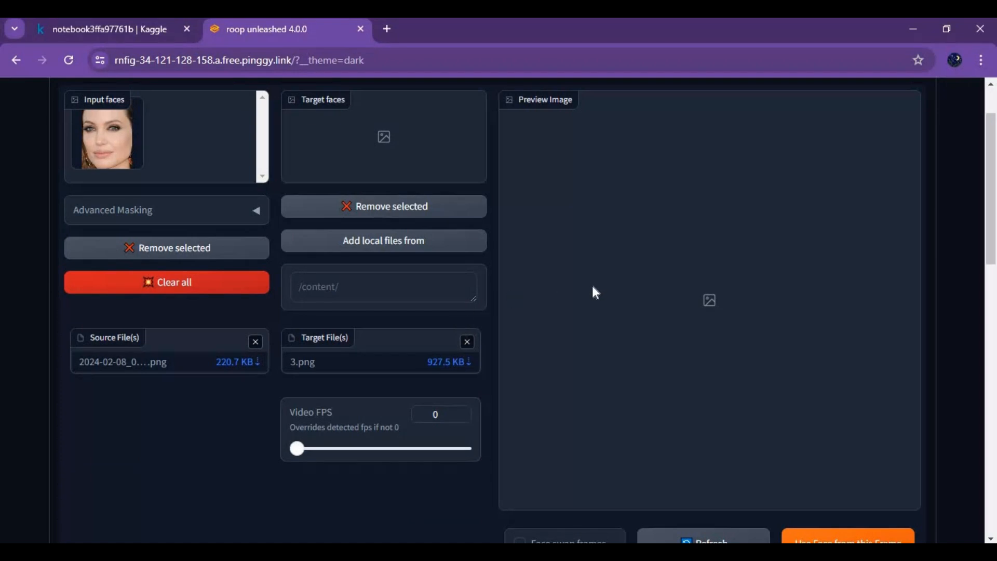
- Select the superhero's detected face and enable 'Face swap frames' for the preview
scroll(down, 3)
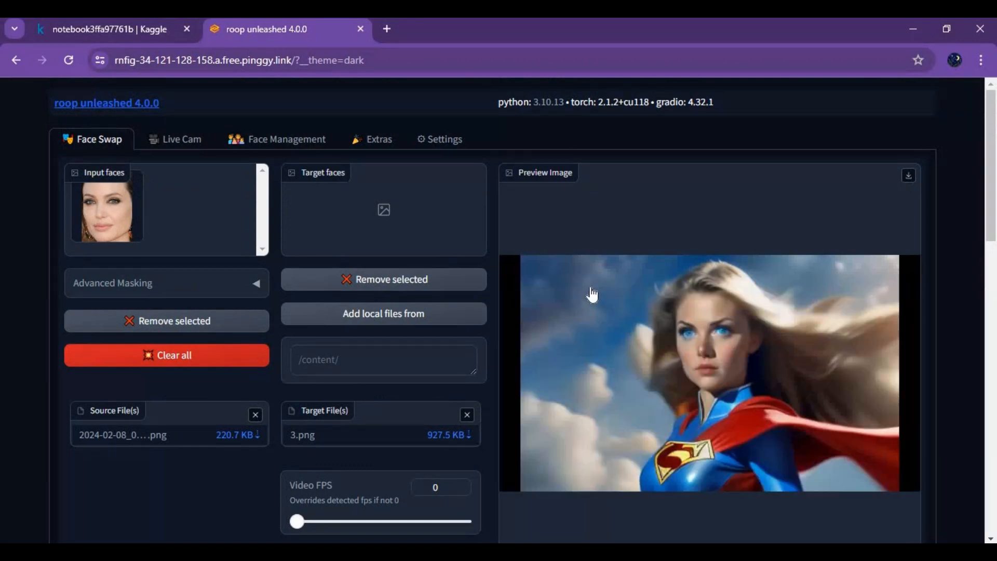
scroll(down, 3)
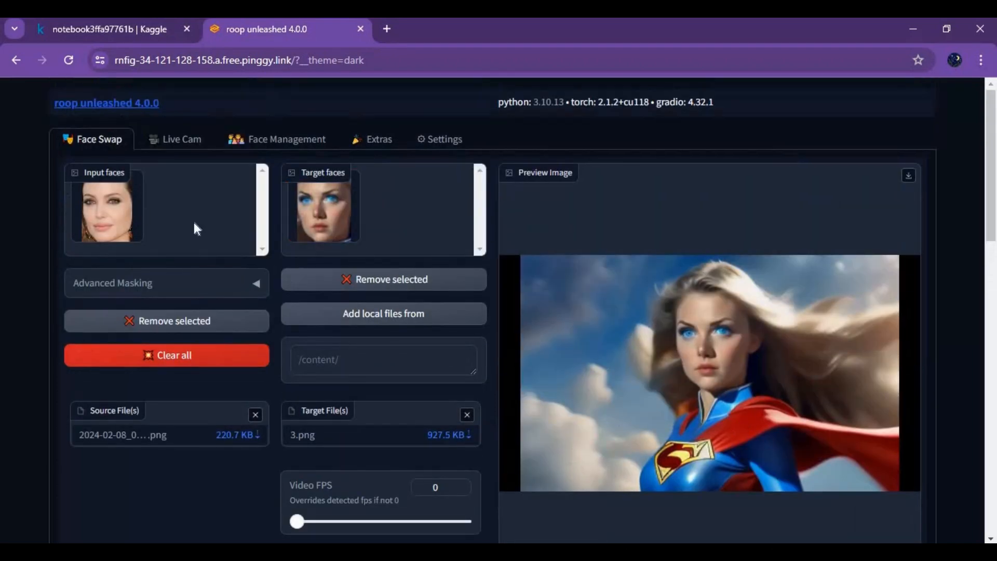
click(323, 213)
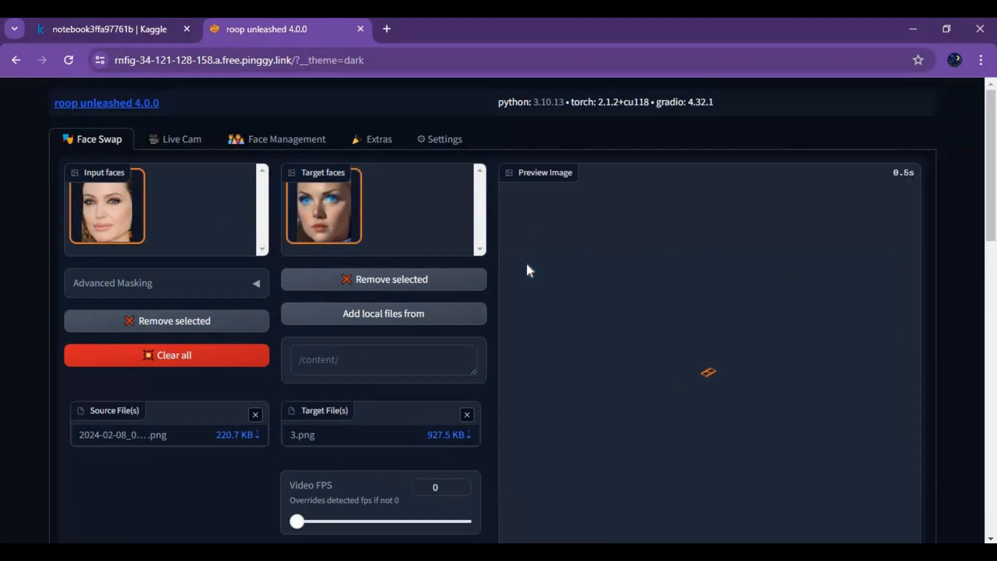
scroll(down, 3)
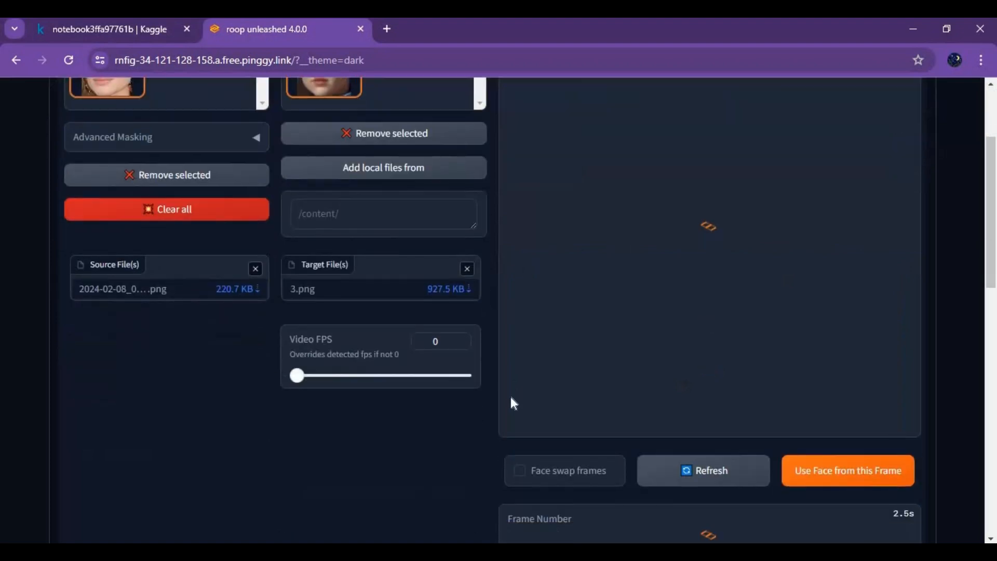
click(520, 470)
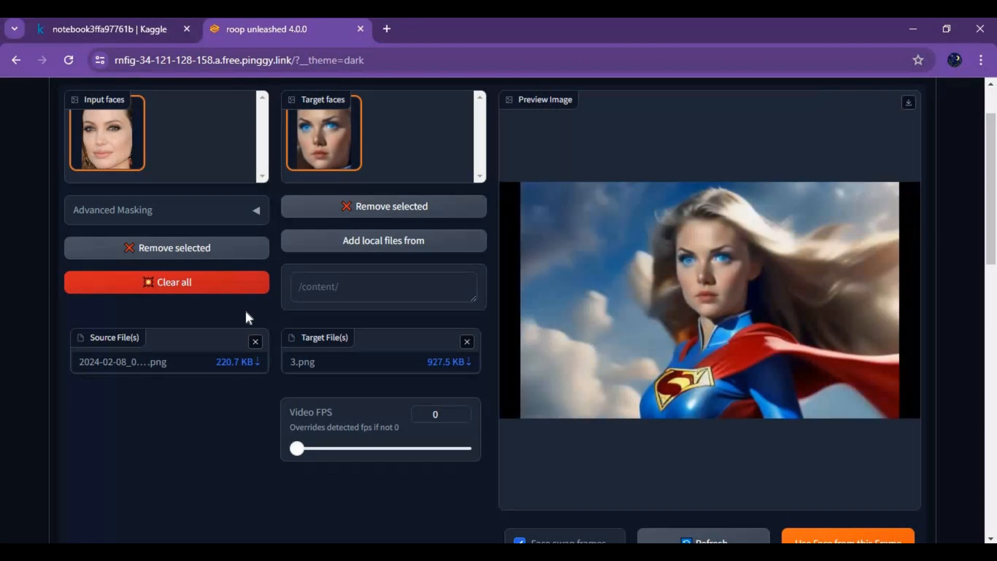
- Expand Advanced Masking and review the offsets, blur and face selection settings
click(166, 210)
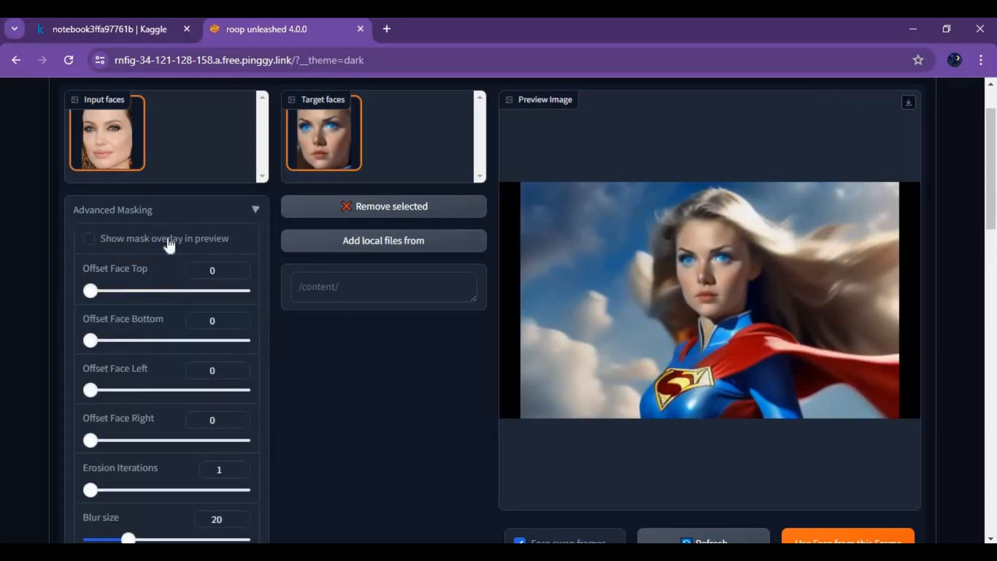
scroll(down, 3)
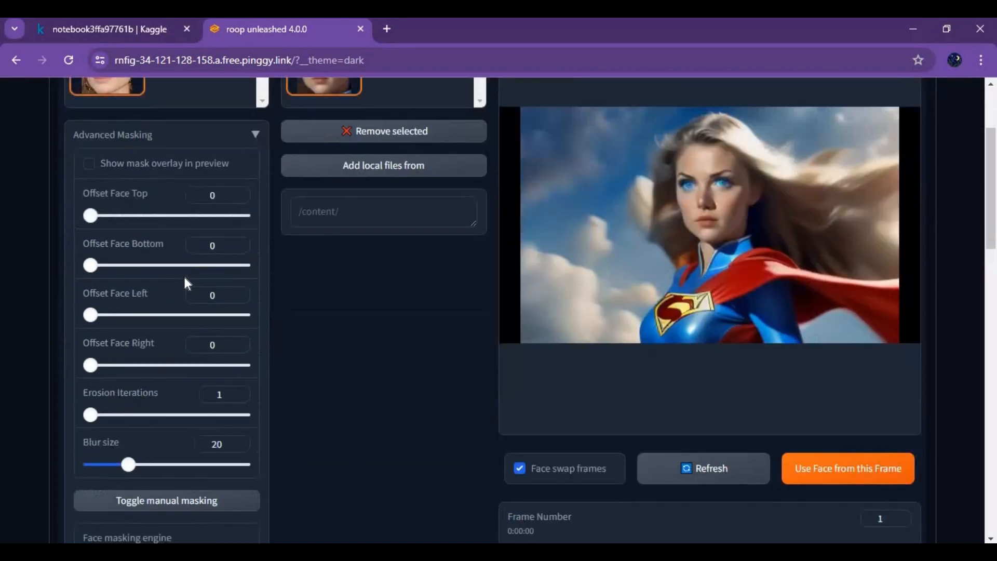
scroll(down, 3)
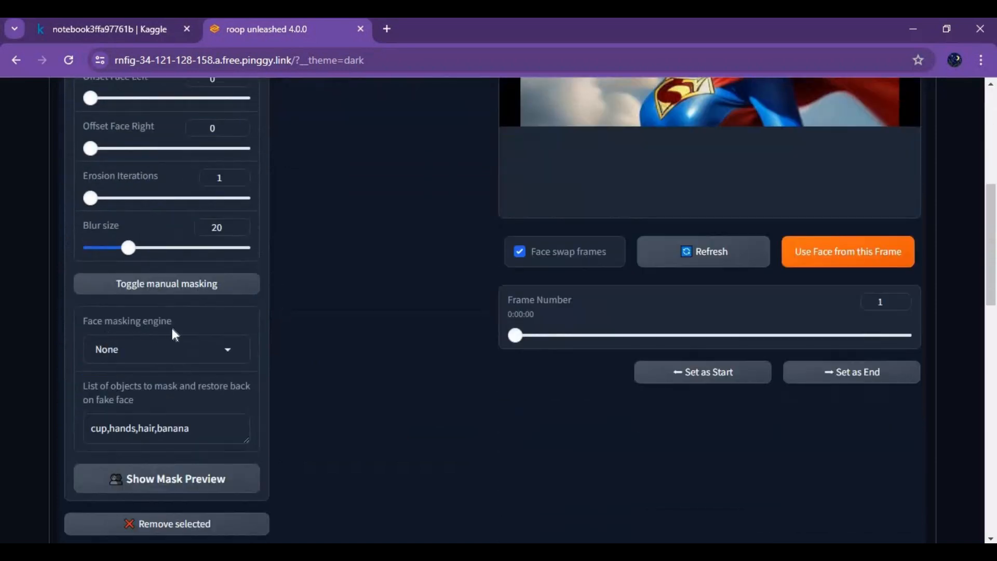
click(166, 349)
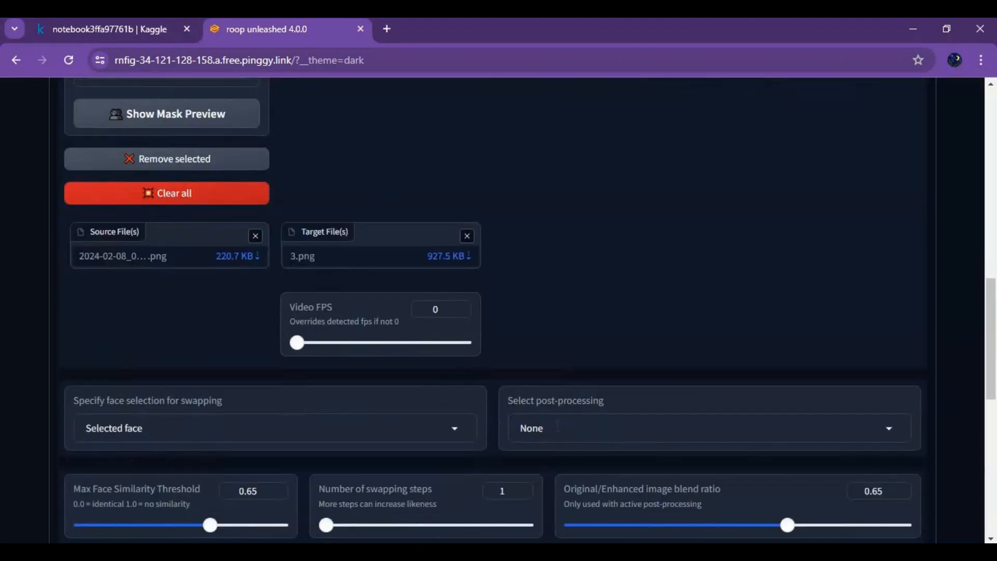
- Choose Restoreformer++ as the post-processing enhancer and start processing the target image
click(707, 427)
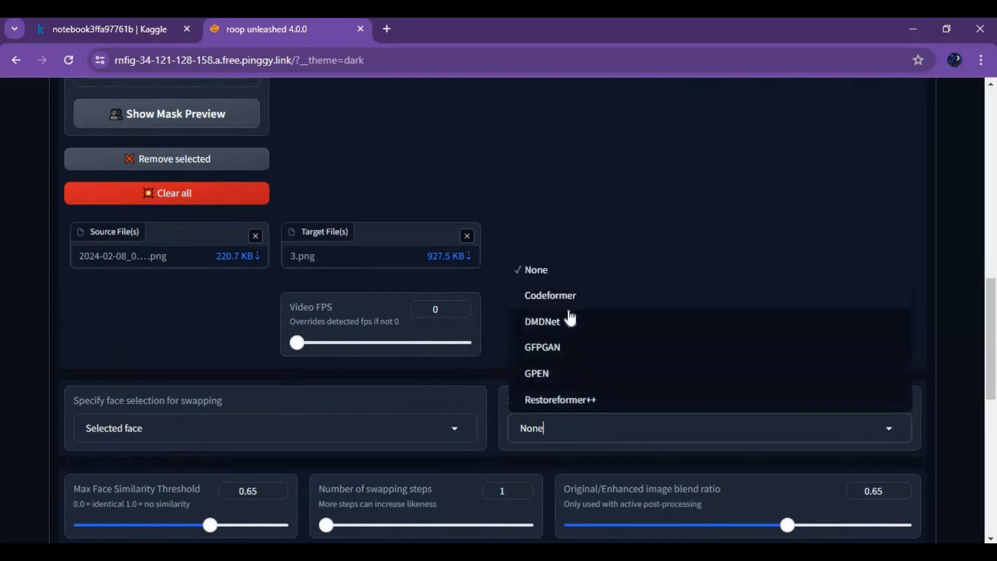
mouse_move(661, 410)
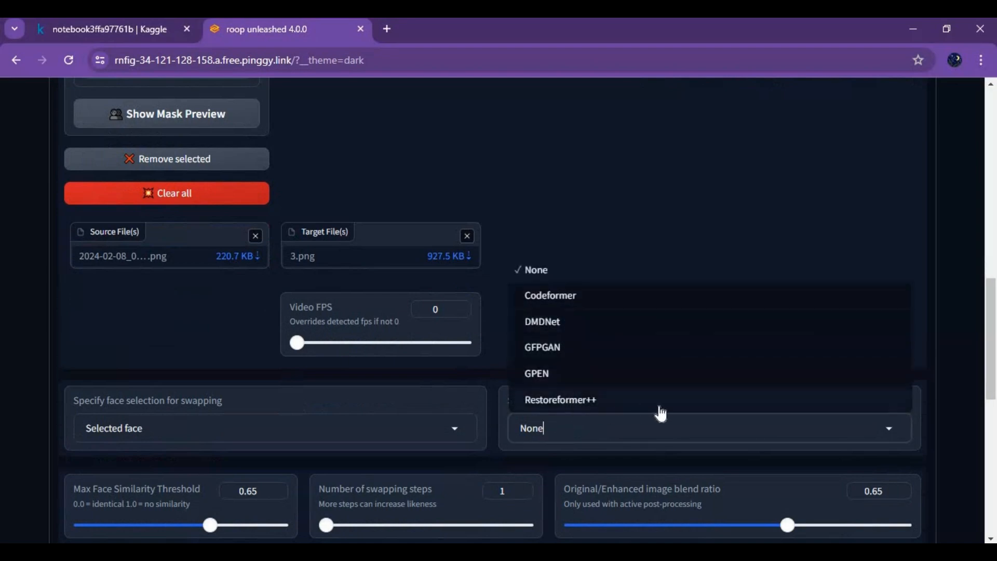
click(560, 399)
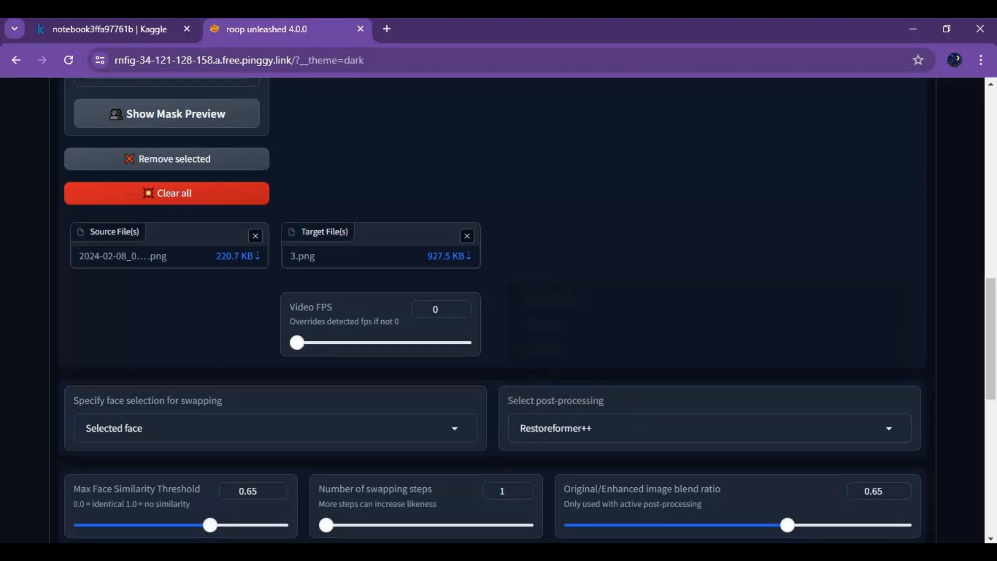
scroll(down, 3)
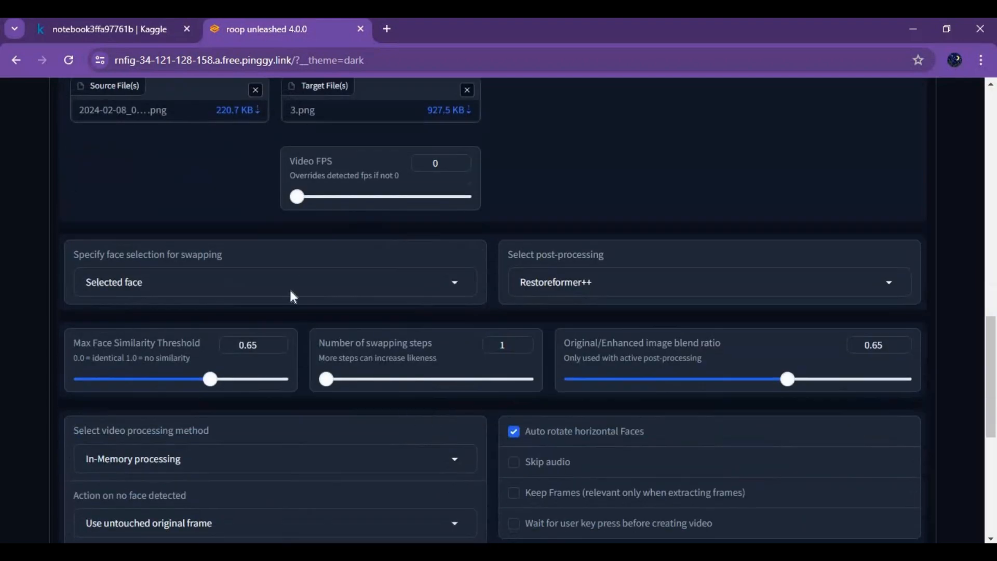
scroll(down, 3)
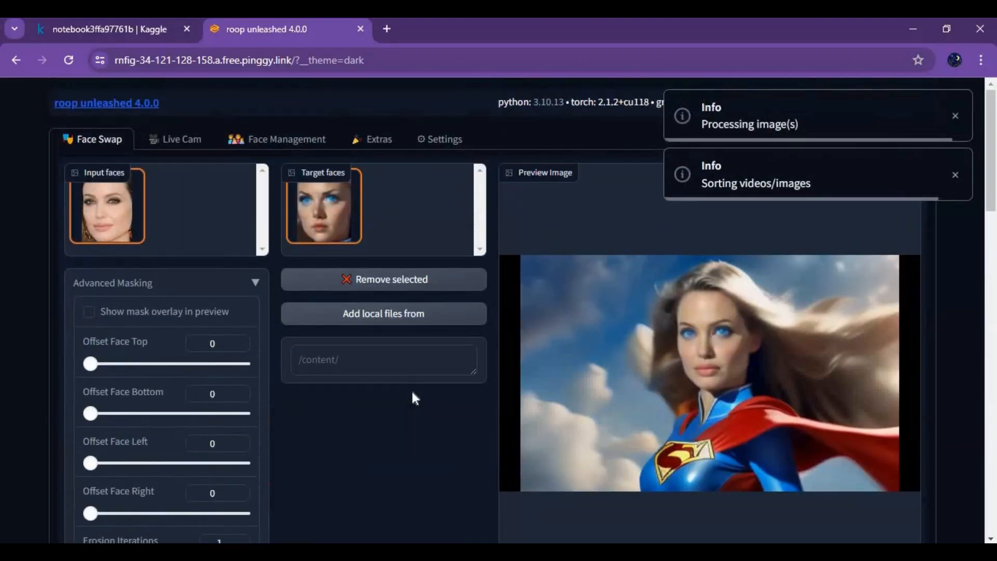
- Scroll down to view the finished face-swapped superhero image 3_07-23-29.png
scroll(down, 3)
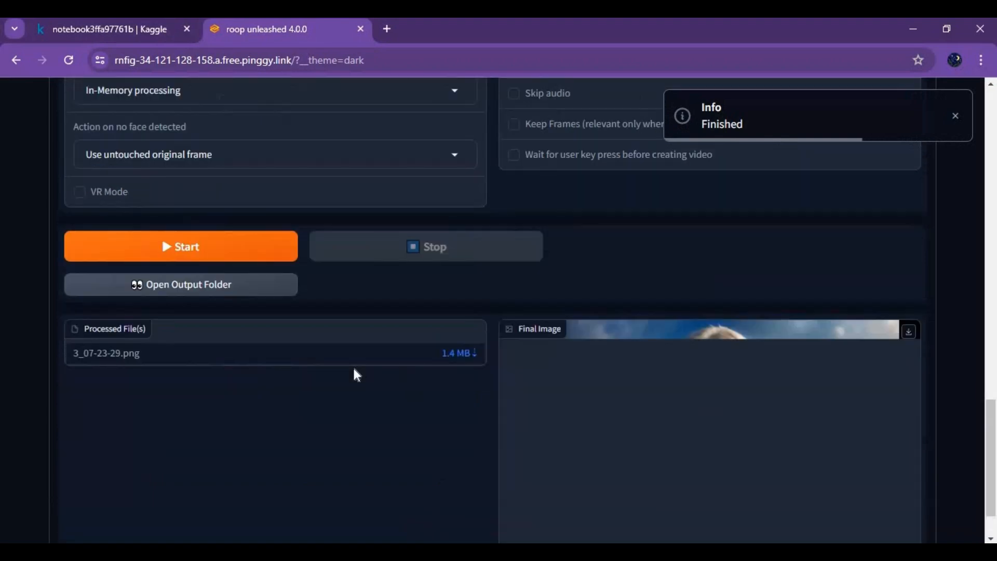
scroll(down, 3)
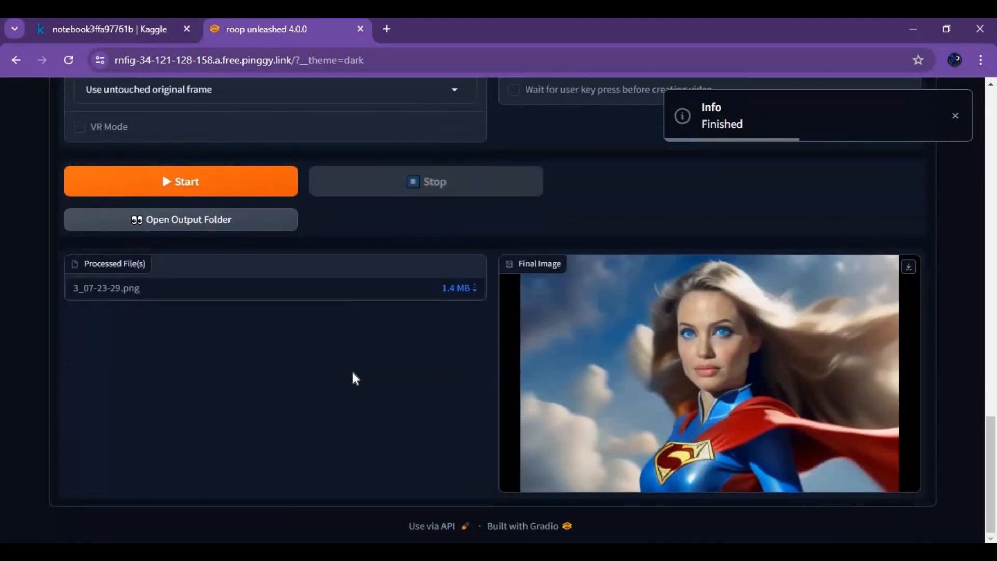
mouse_move(717, 430)
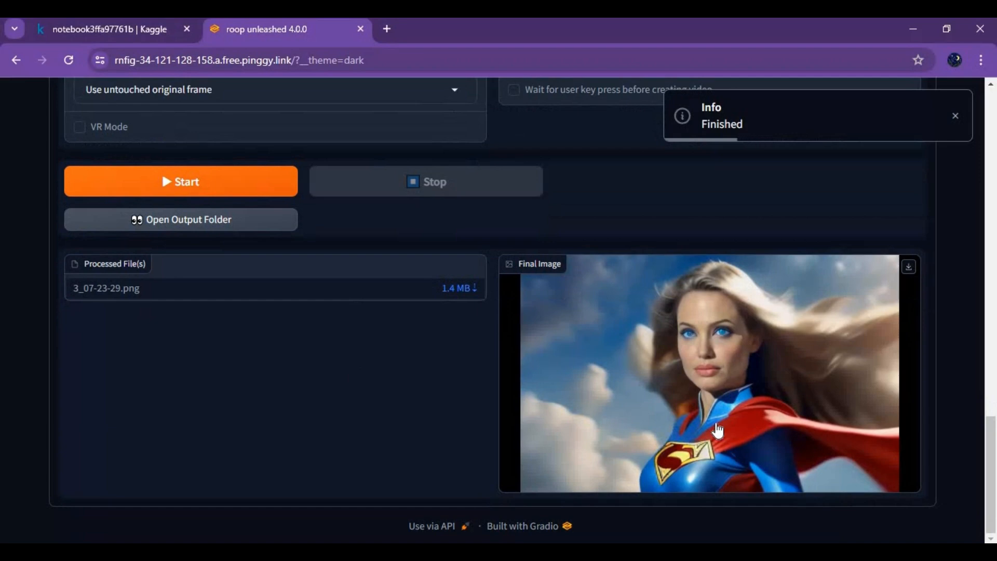
mouse_move(470, 399)
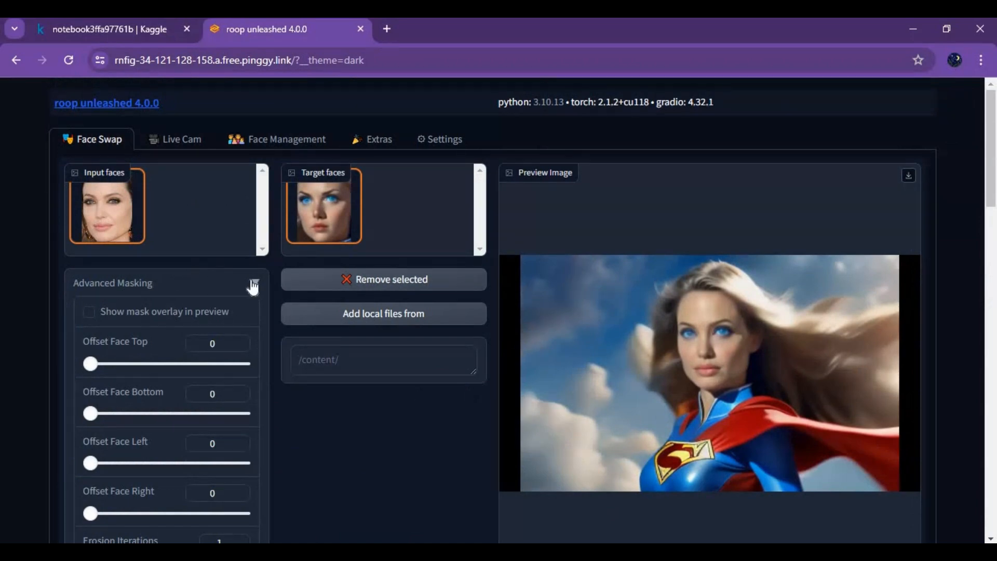
- Clear the source photo and load a different face image from the Screenpresso folder
click(253, 282)
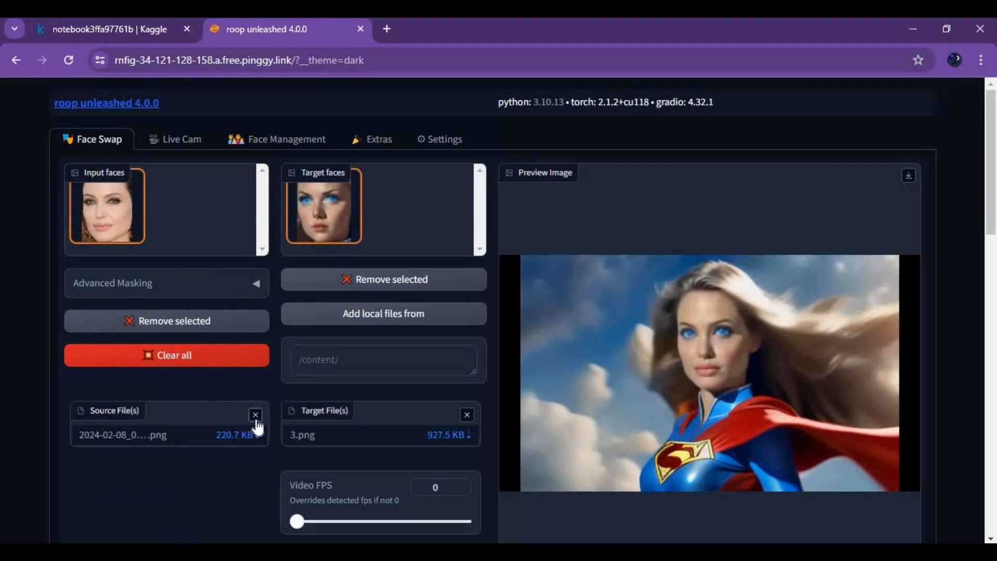
click(254, 415)
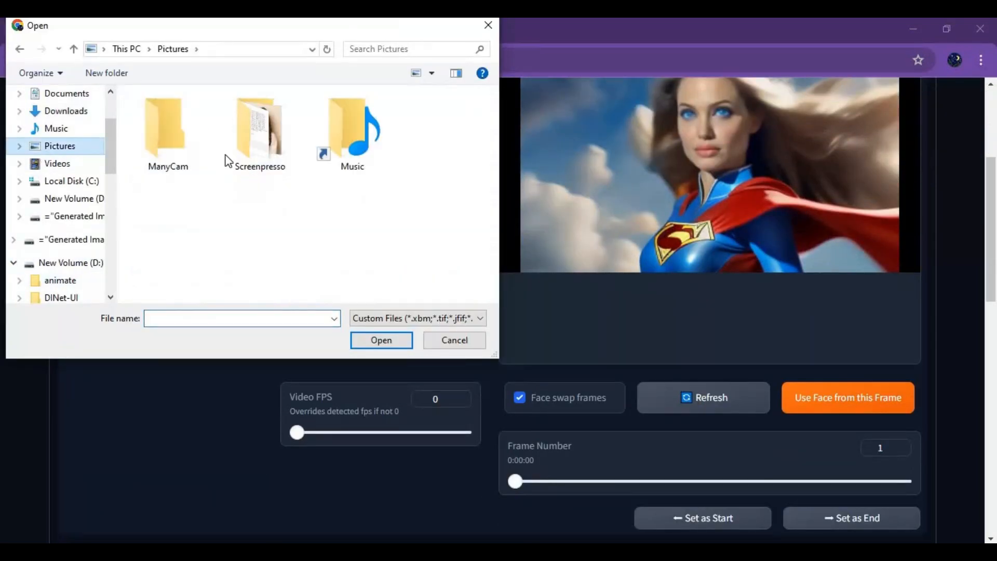
double_click(258, 126)
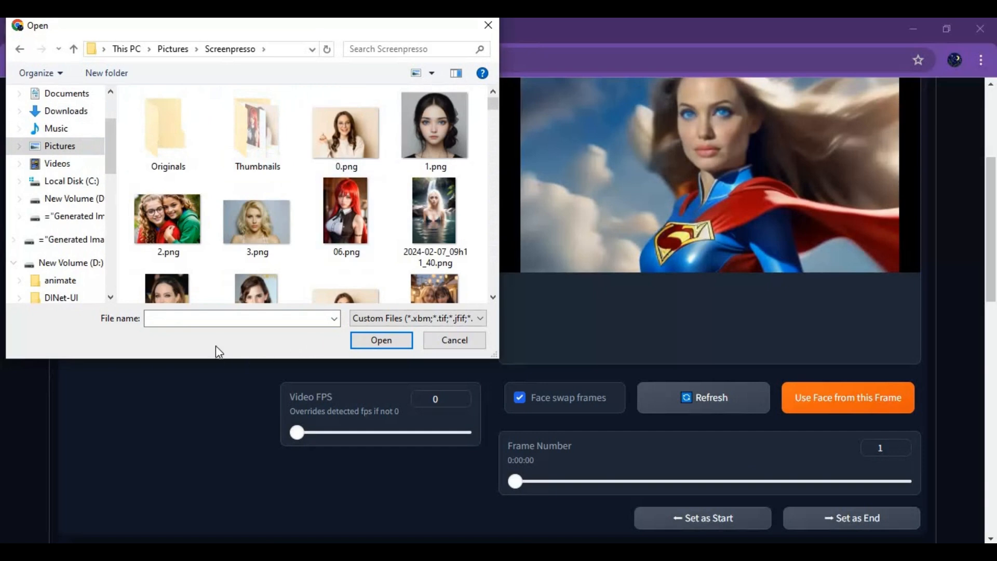
click(381, 339)
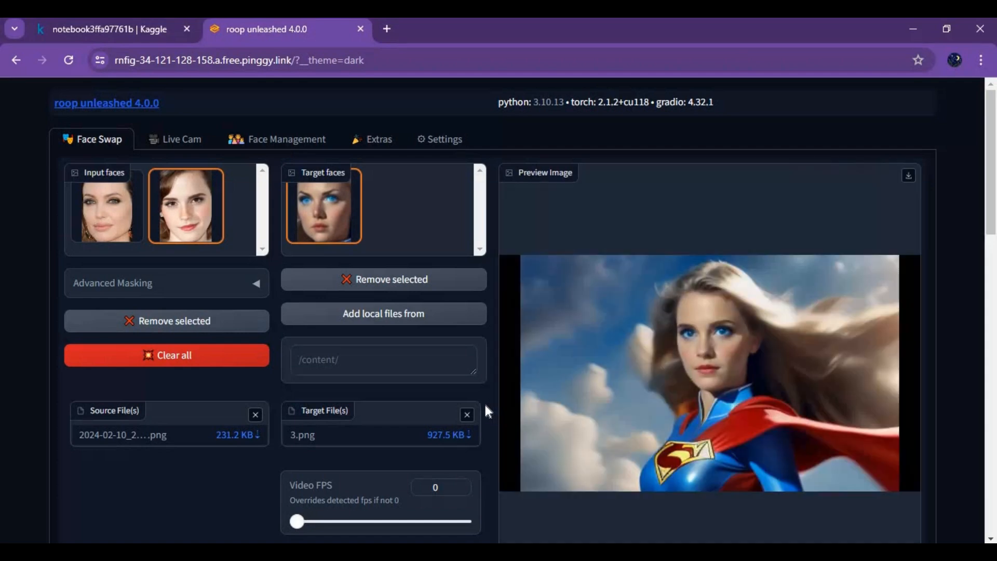
scroll(down, 3)
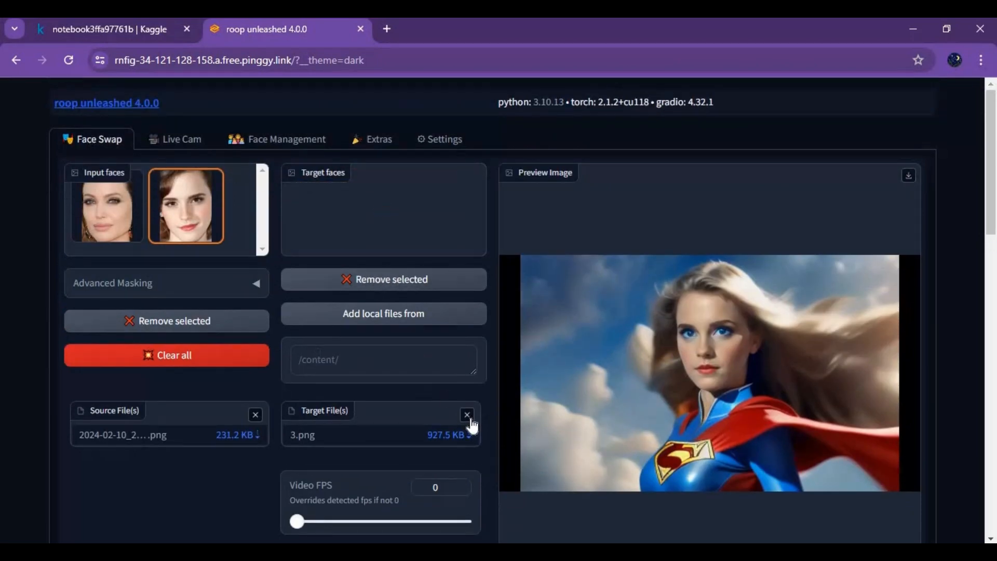
- Clear the current target image so the two-women photo can replace 3.png
click(466, 416)
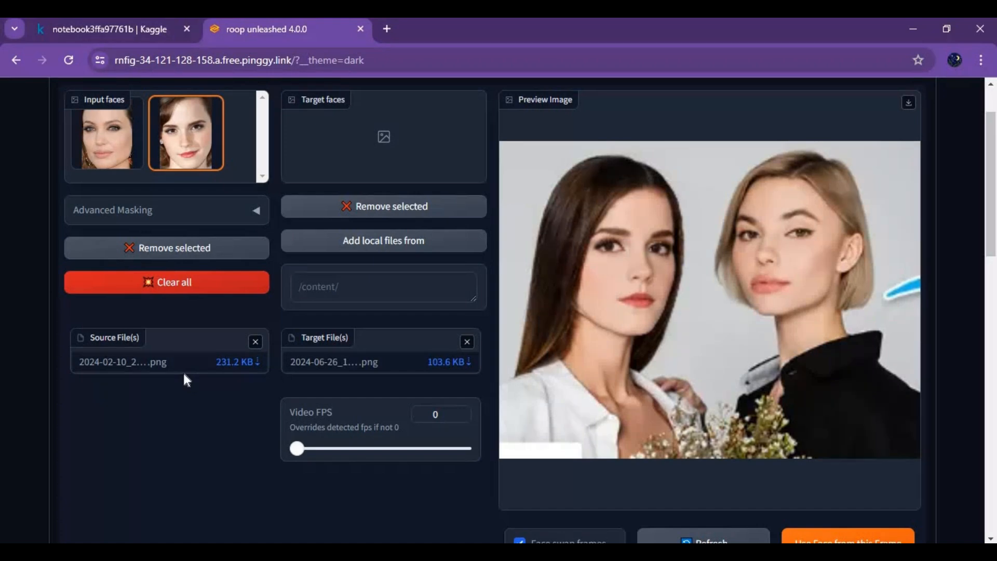
mouse_move(661, 323)
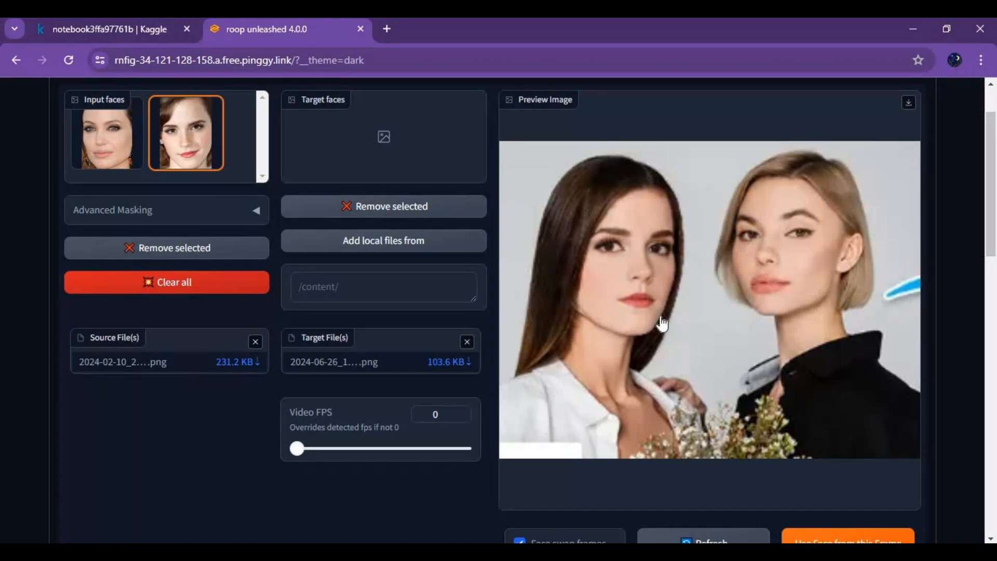
- Detect faces in the two-women photo and set face selection to 'Selected face'
scroll(down, 3)
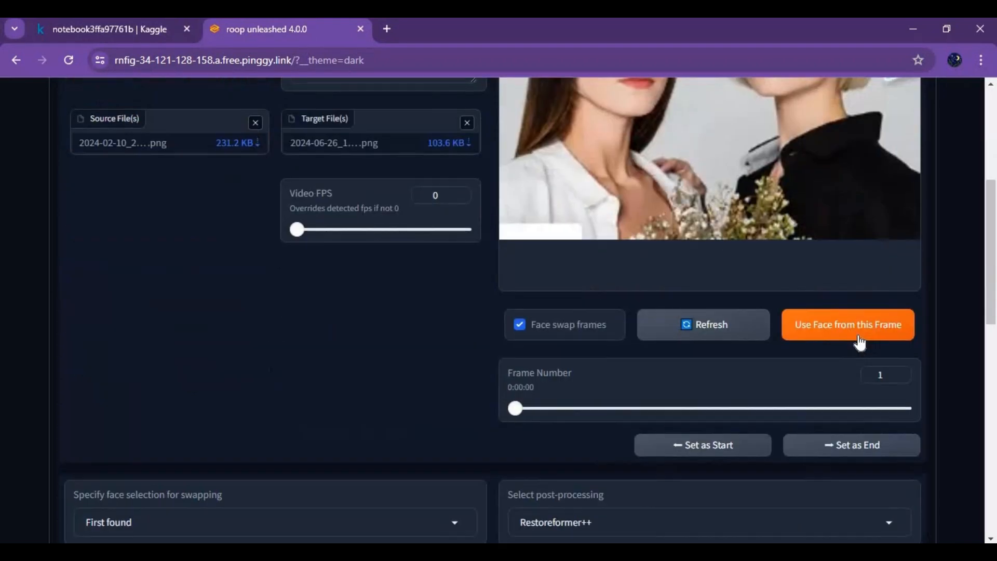
click(847, 325)
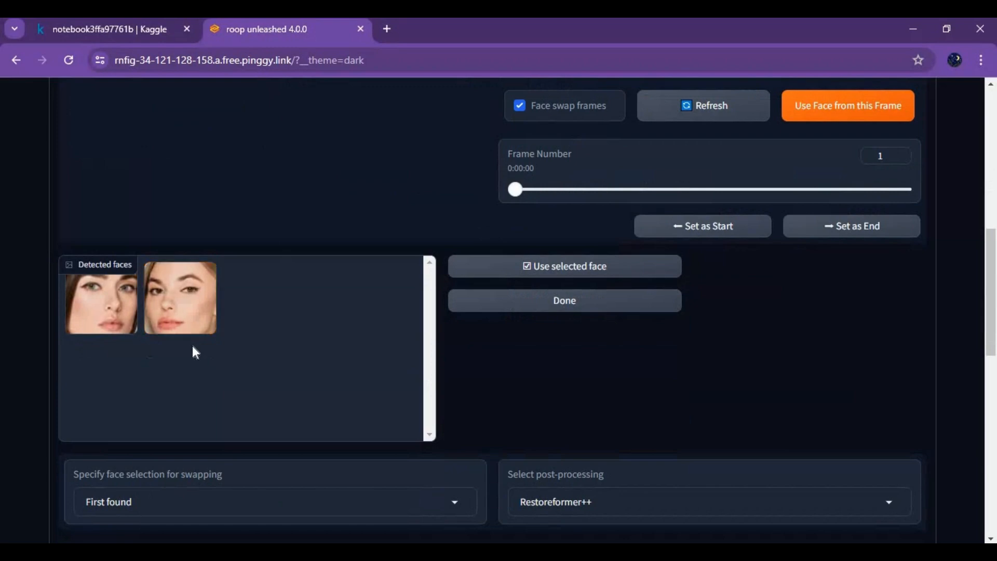
scroll(down, 3)
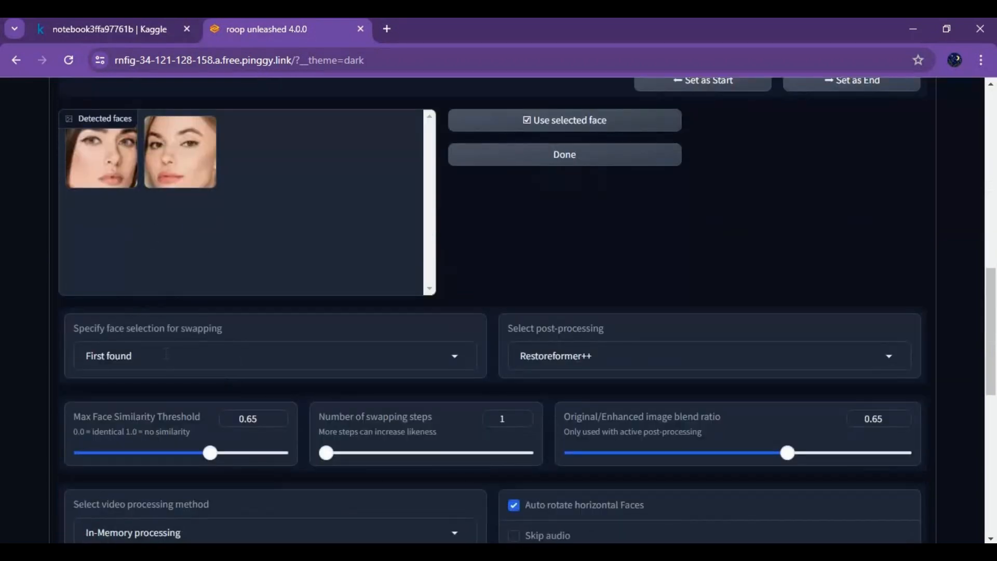
click(273, 356)
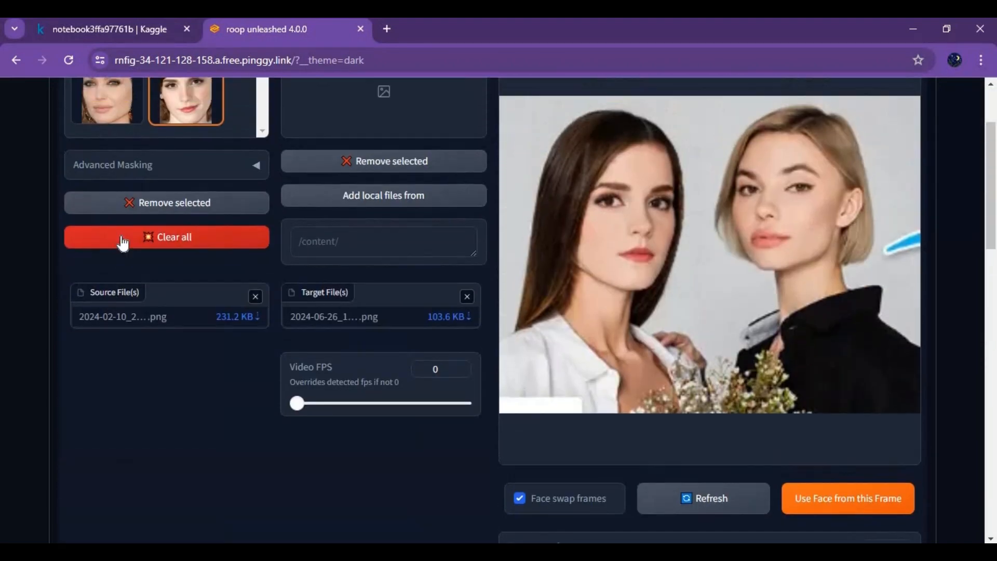
- Add both detected women's faces as target faces
scroll(down, 3)
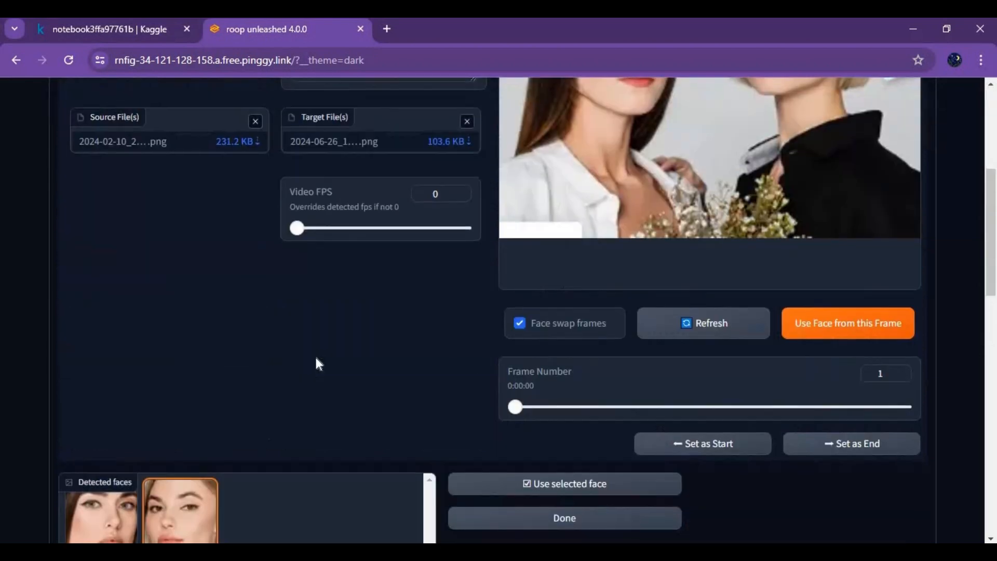
scroll(down, 3)
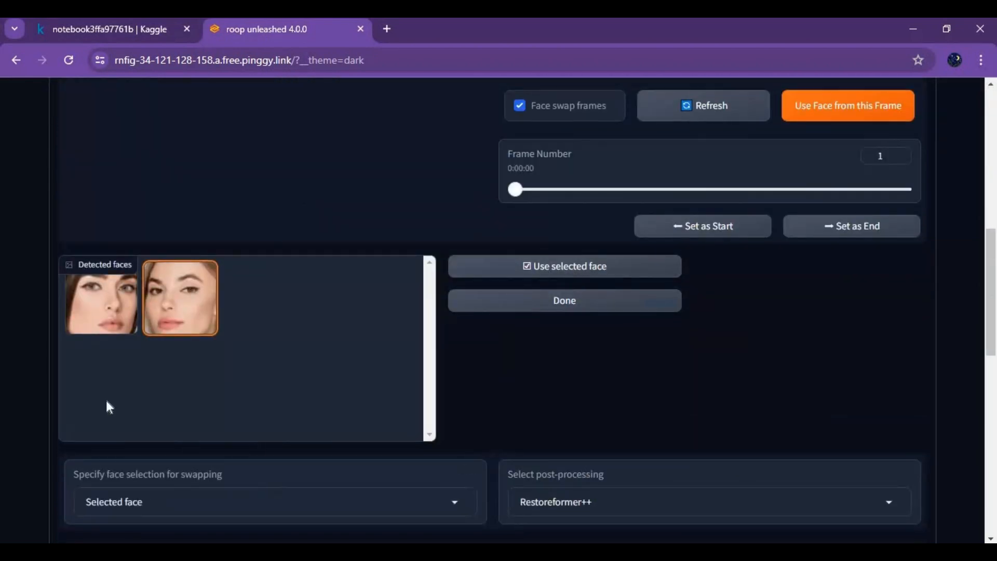
click(100, 298)
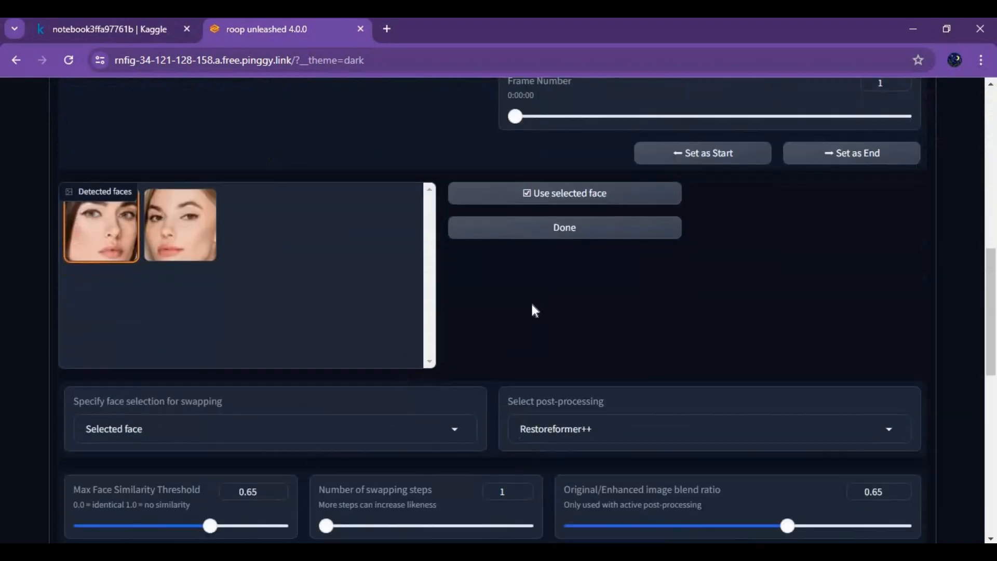
click(564, 193)
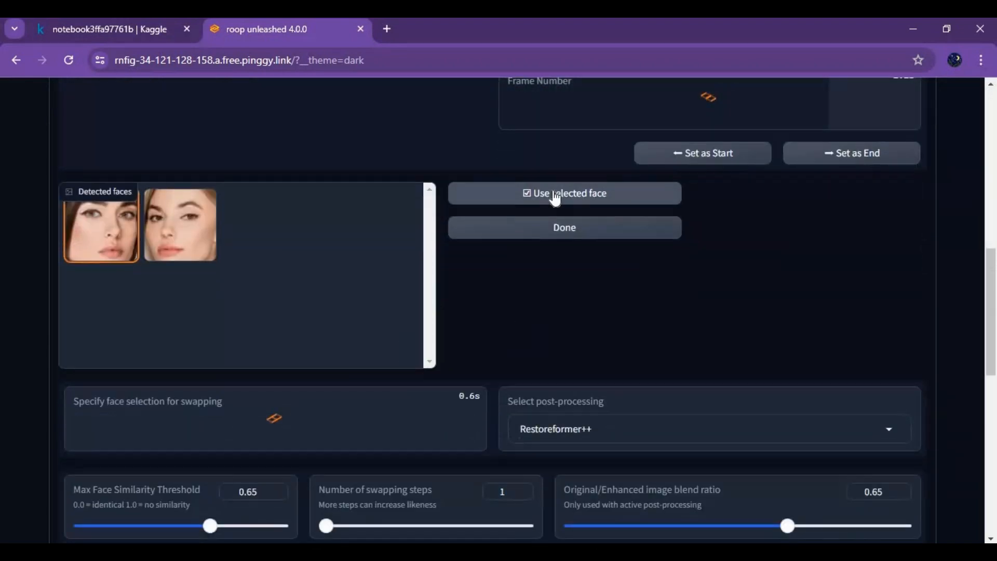
click(563, 193)
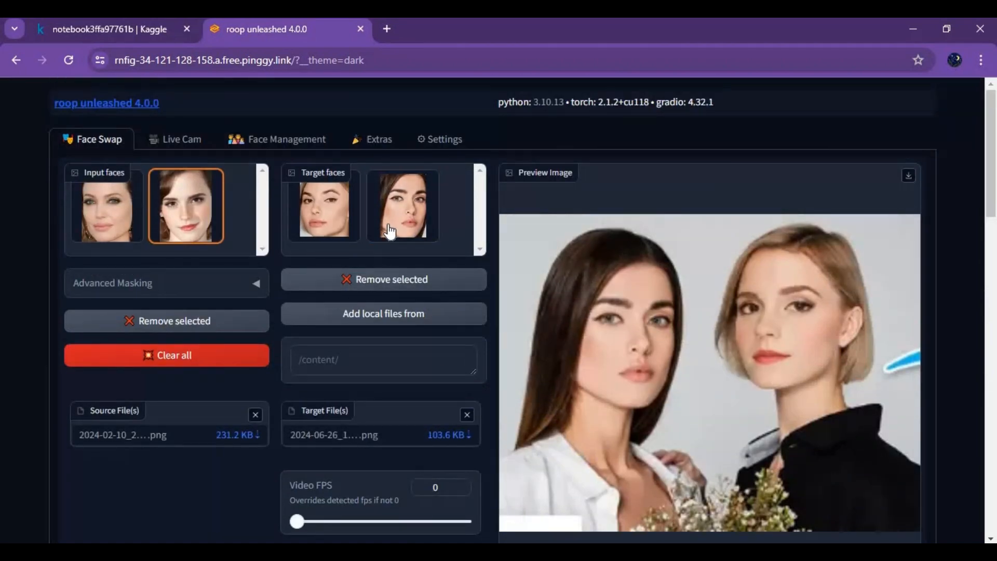
- Pair each input face with its target face and refresh the preview
click(322, 206)
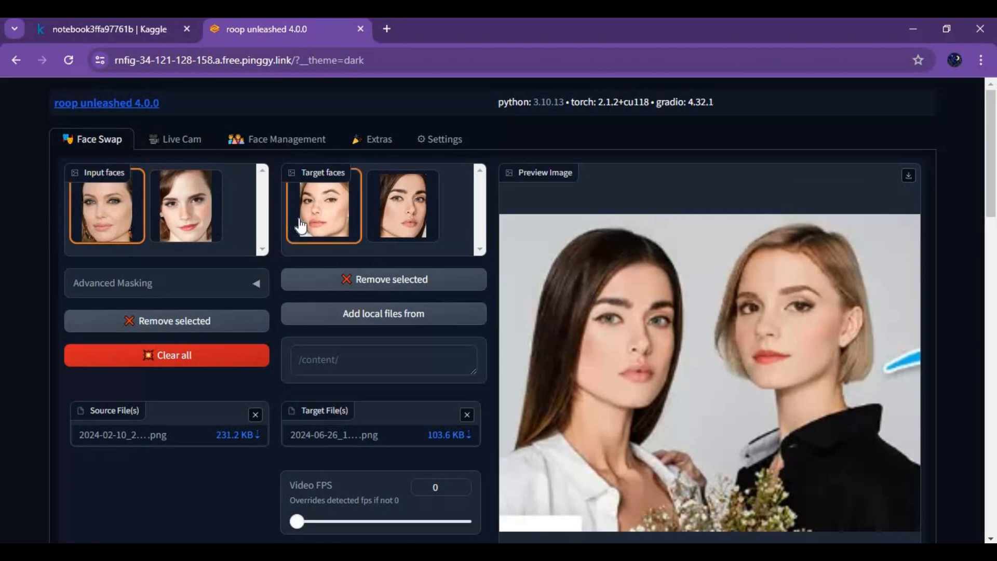
click(186, 205)
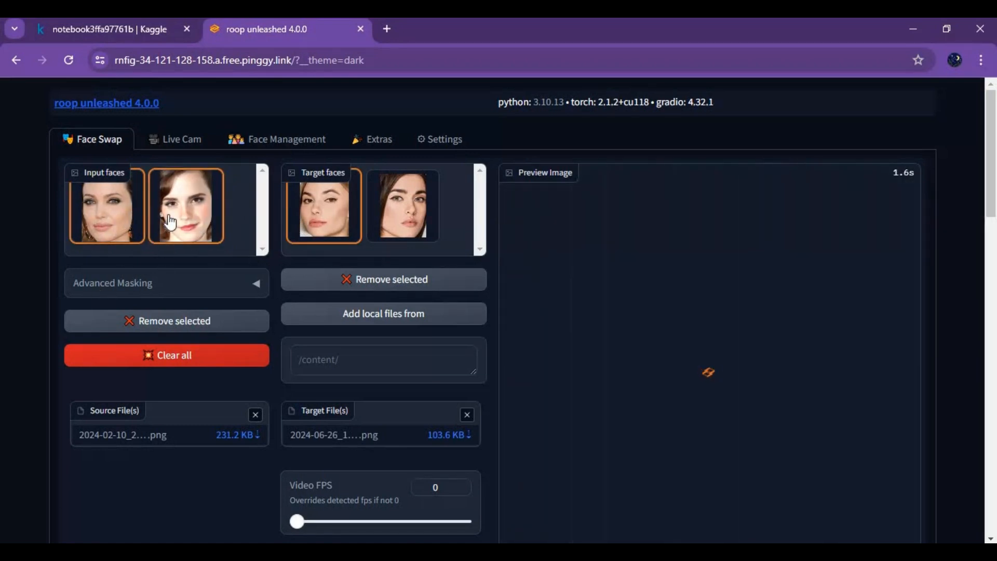
click(185, 204)
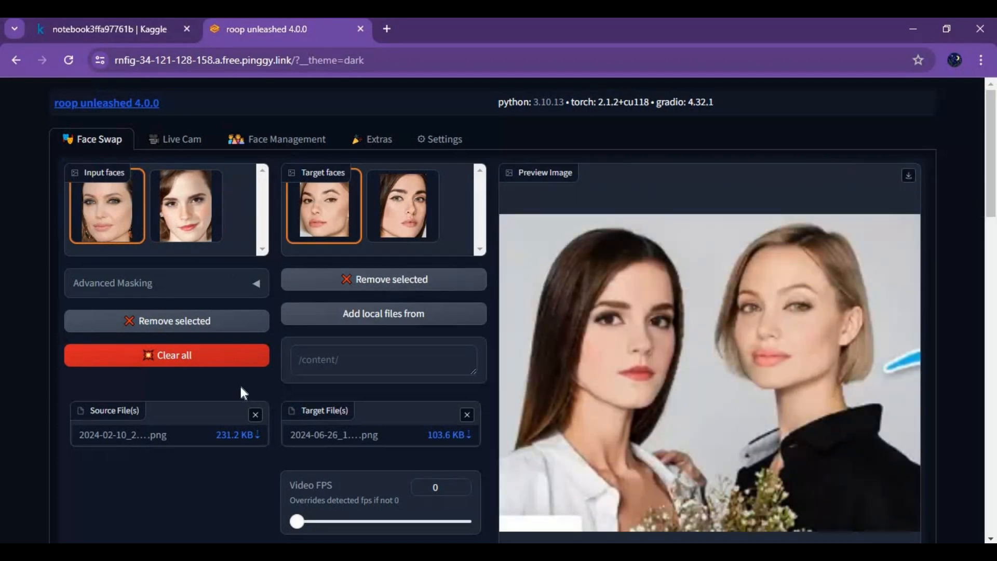
click(382, 360)
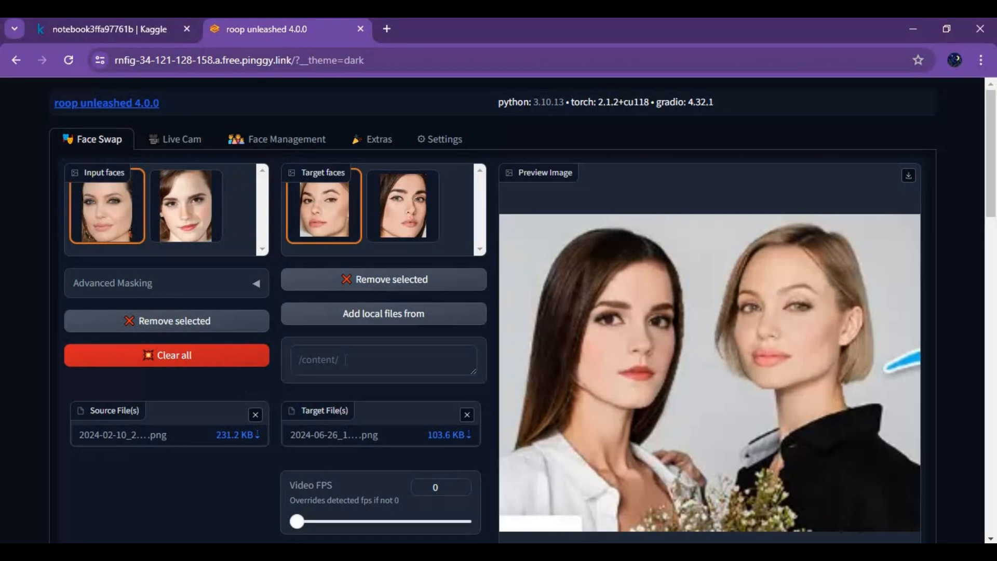
- Scroll down to see the finished two-women swap result, then back up
scroll(down, 3)
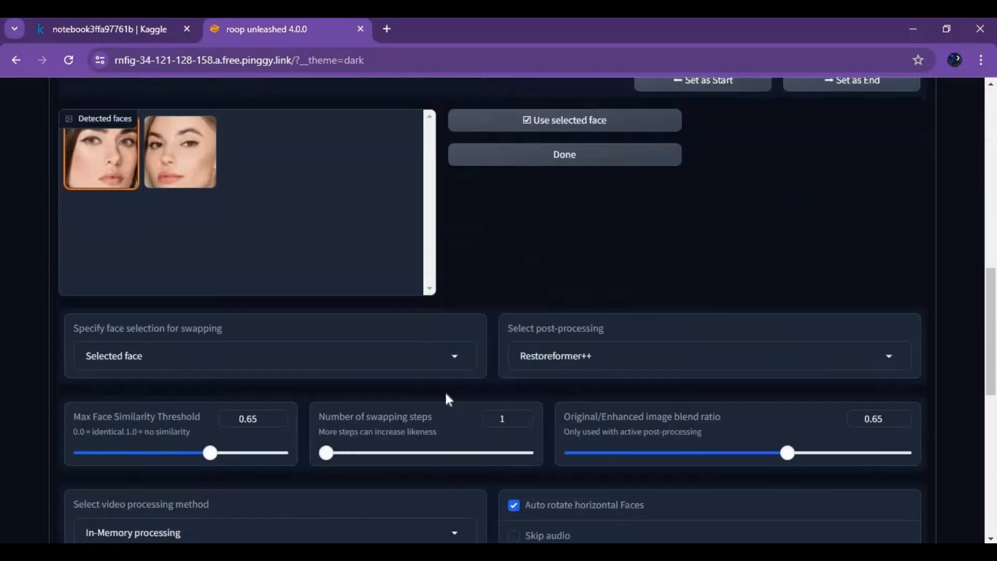
scroll(down, 3)
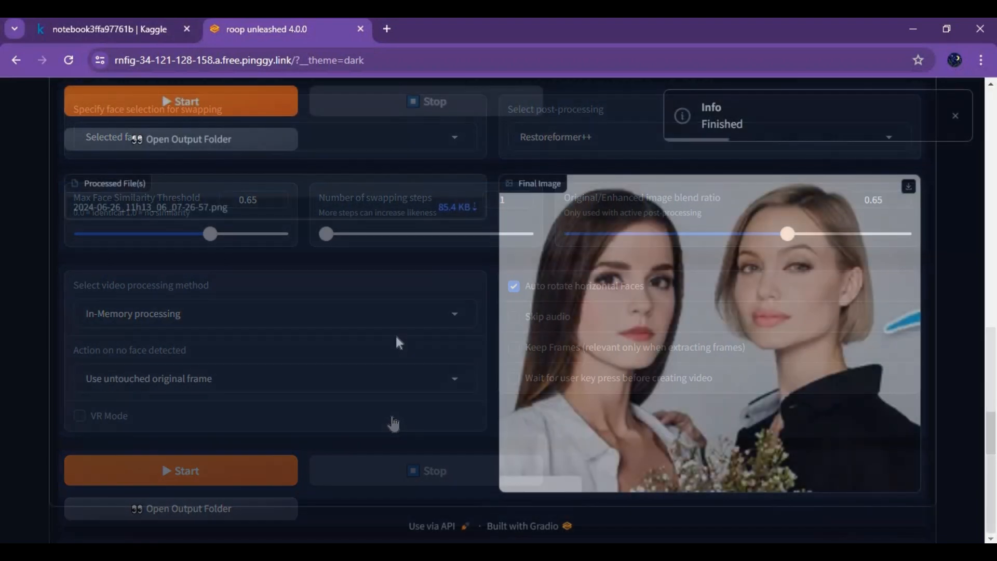
scroll(up, 3)
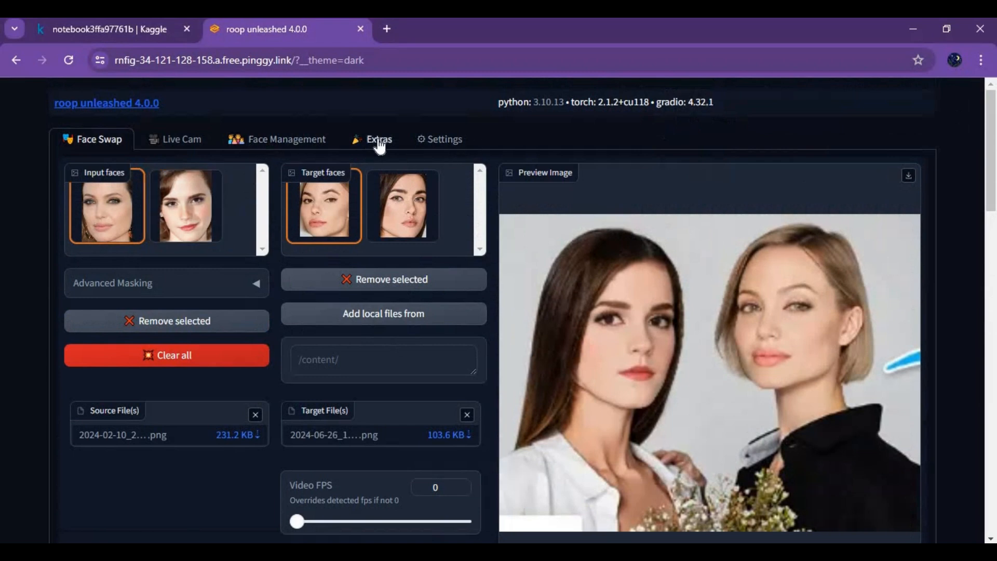
- In the Extras tools, load the blonde portrait 3.png as the file to process
click(378, 139)
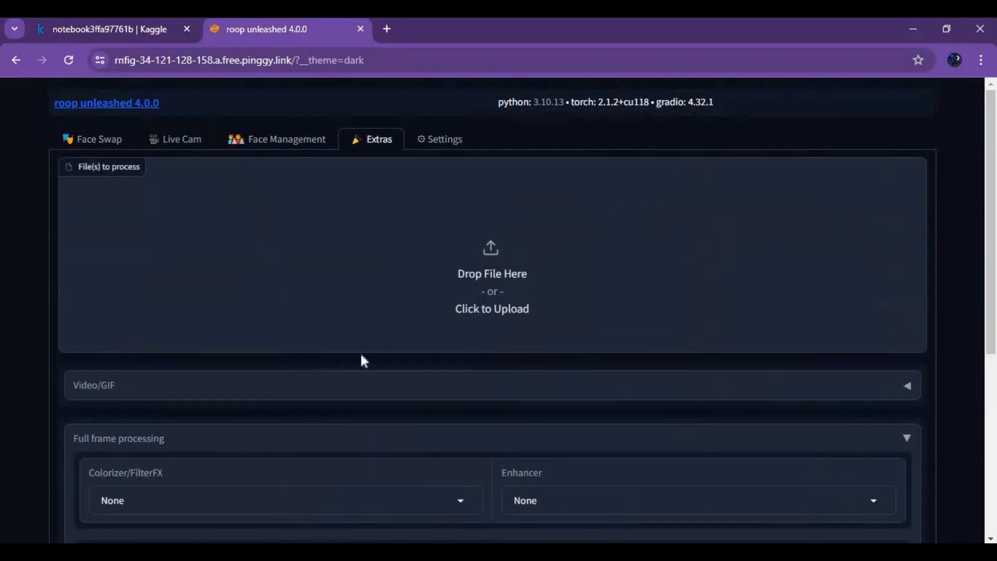
scroll(down, 3)
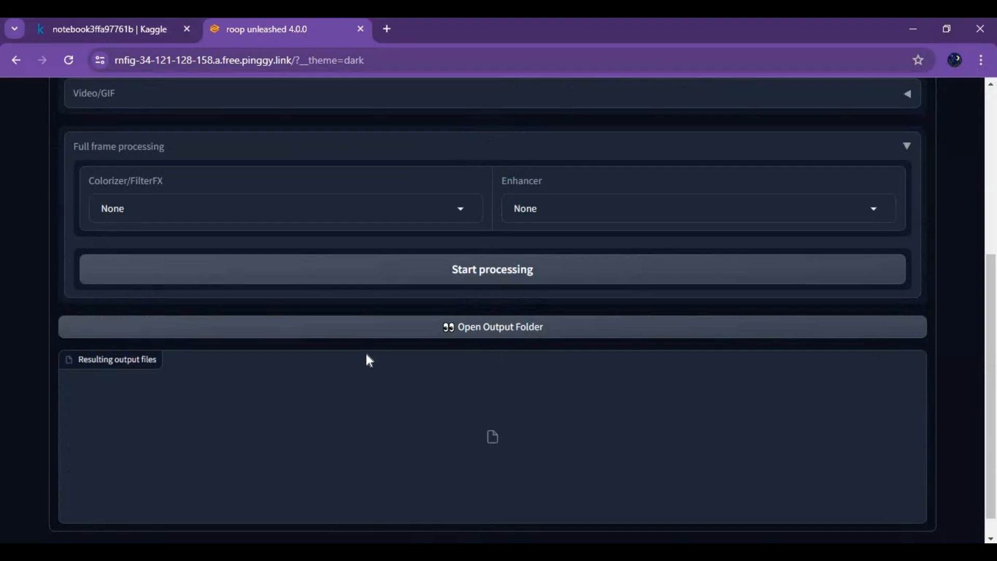
scroll(up, 3)
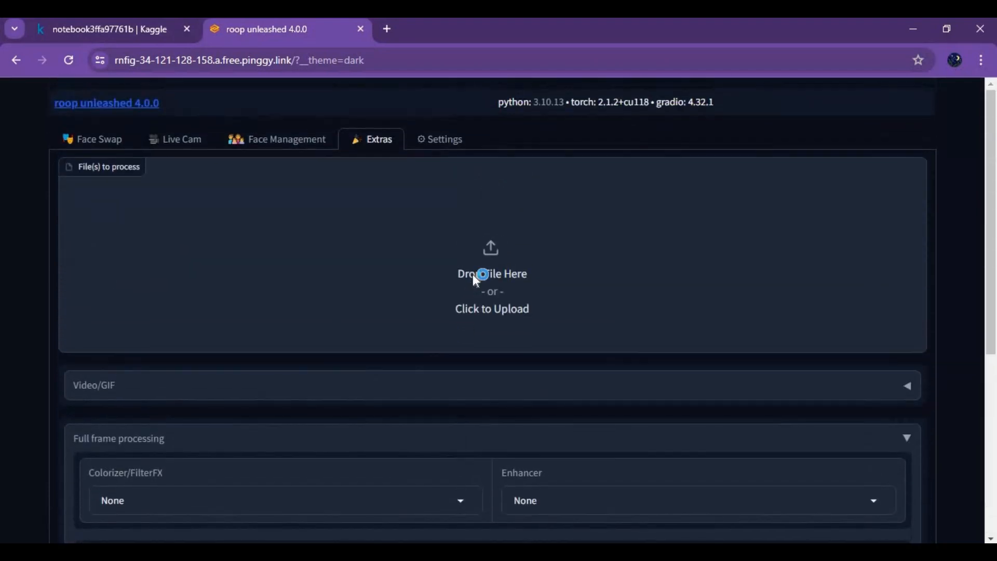
click(491, 278)
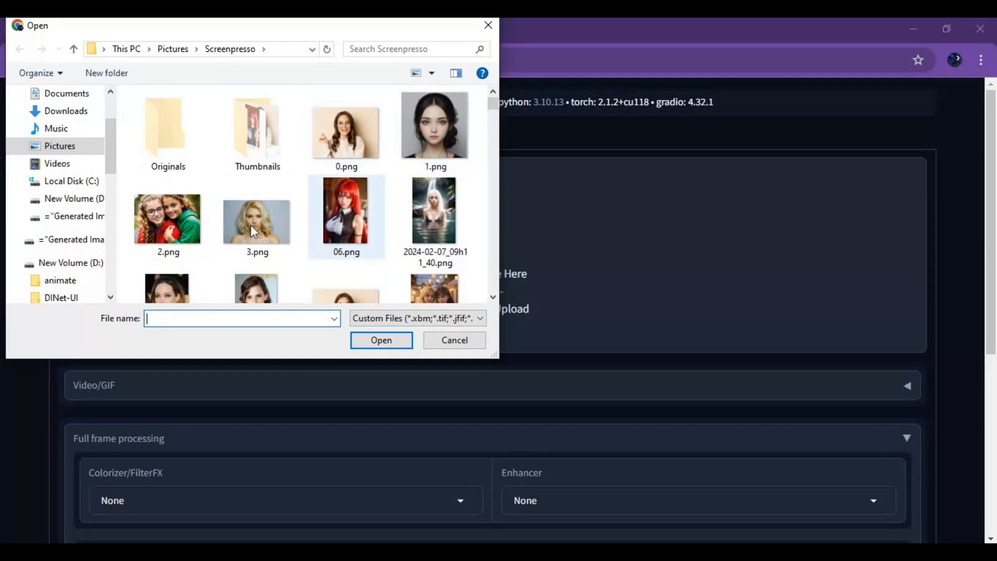
double_click(256, 219)
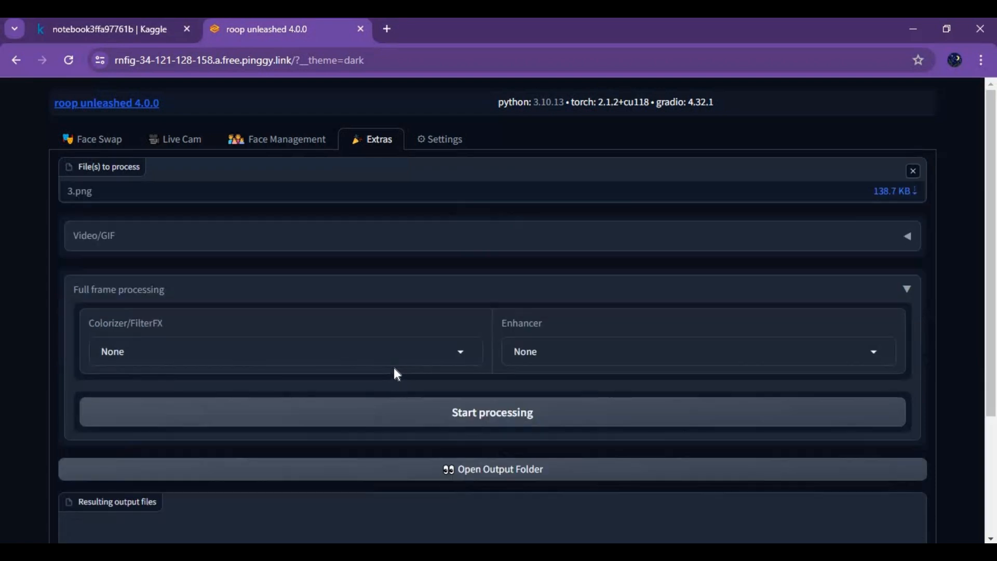
- Set Colorizer/FilterFX to Background remove, Enhancer None, and start processing 3.png
click(254, 351)
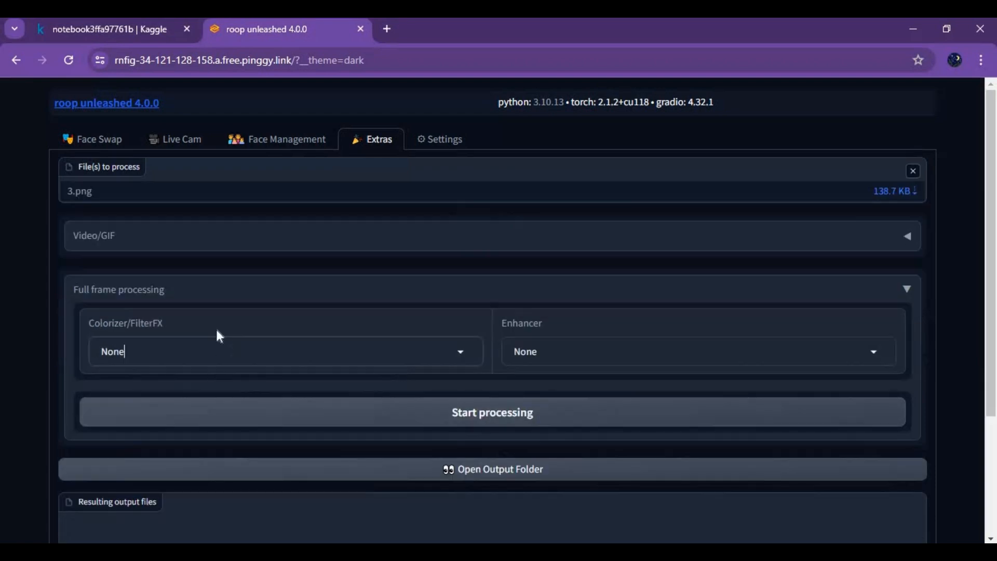
click(285, 351)
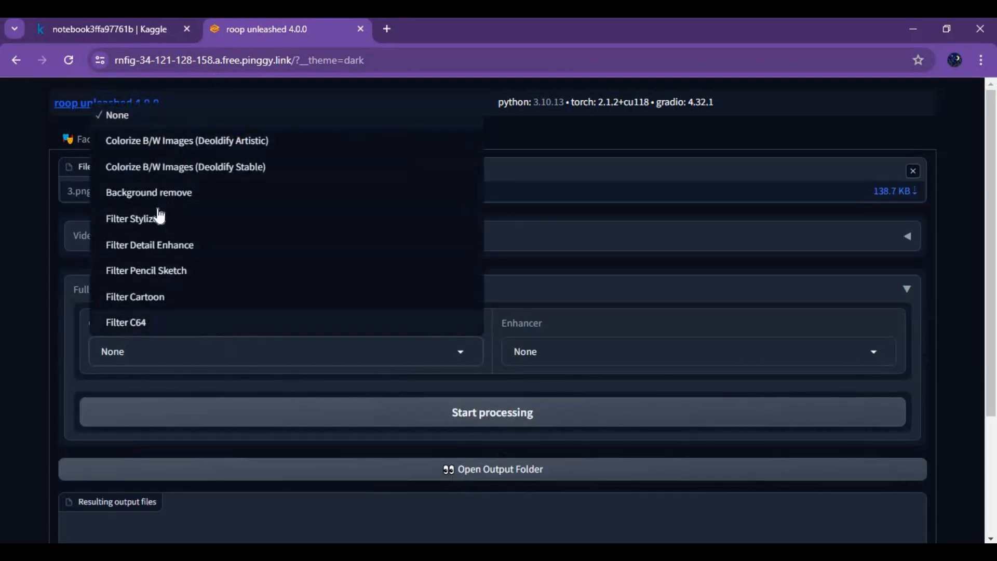
click(148, 192)
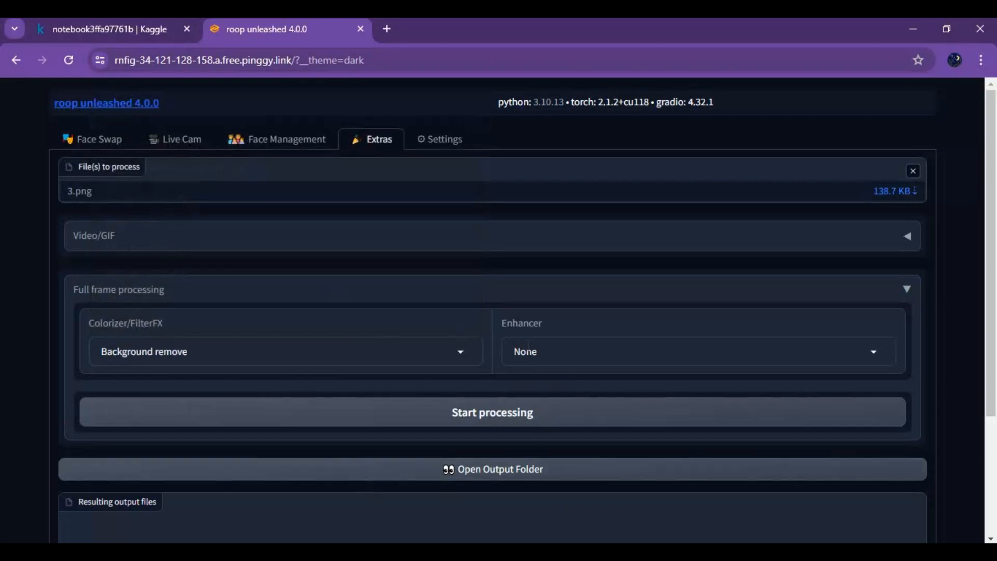
click(696, 351)
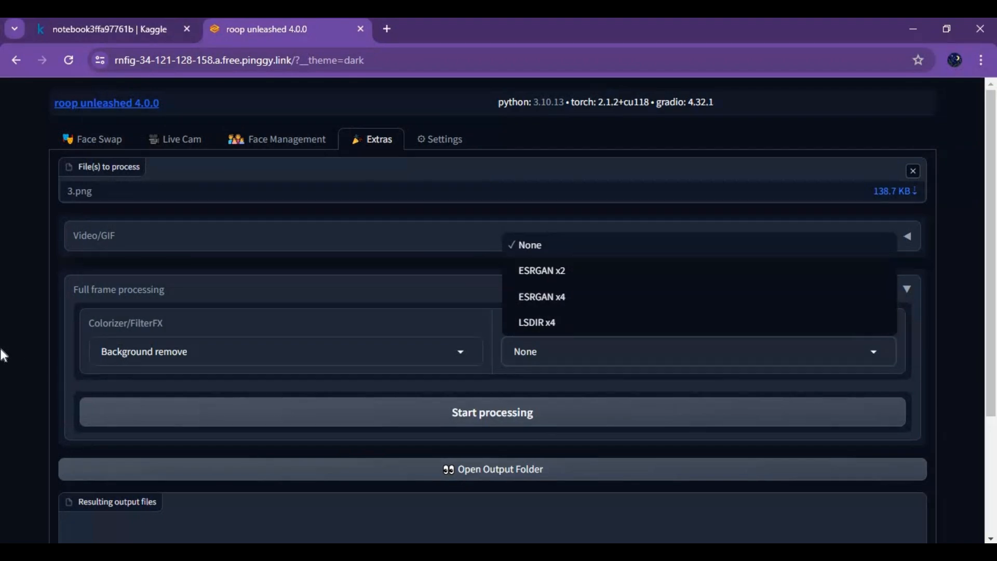
click(529, 244)
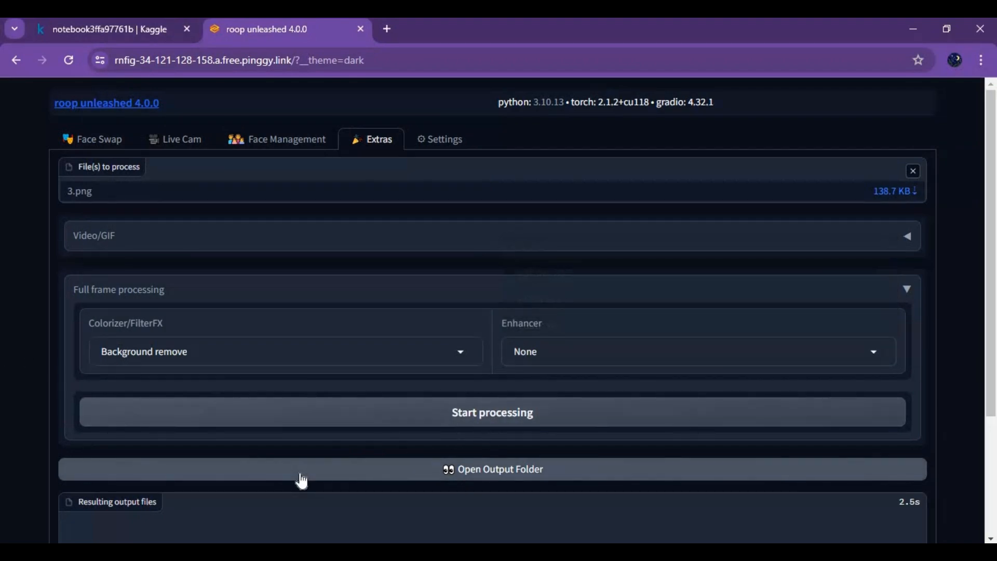
- Go to the folder holding the result 3_07-28-03.png
click(491, 412)
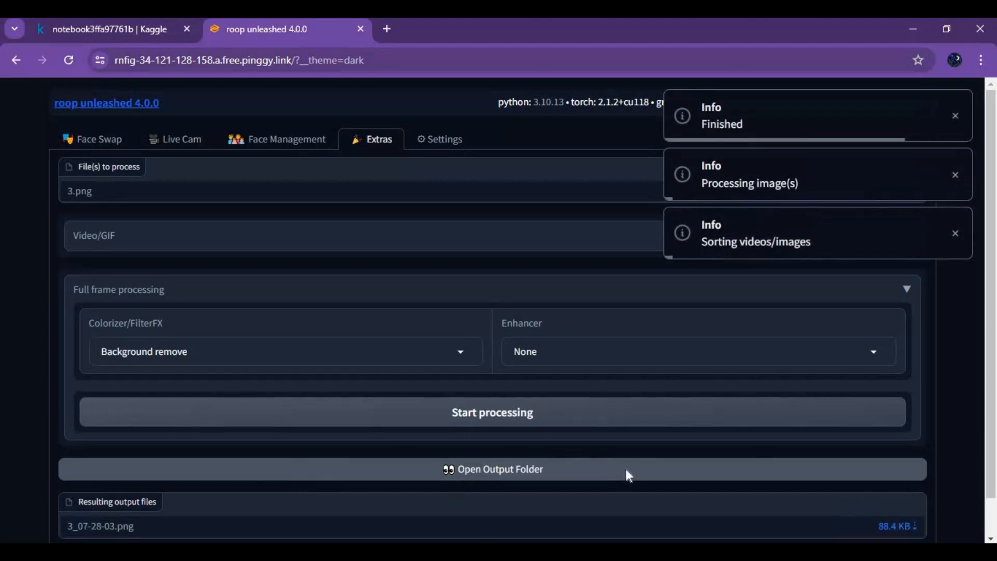
click(108, 29)
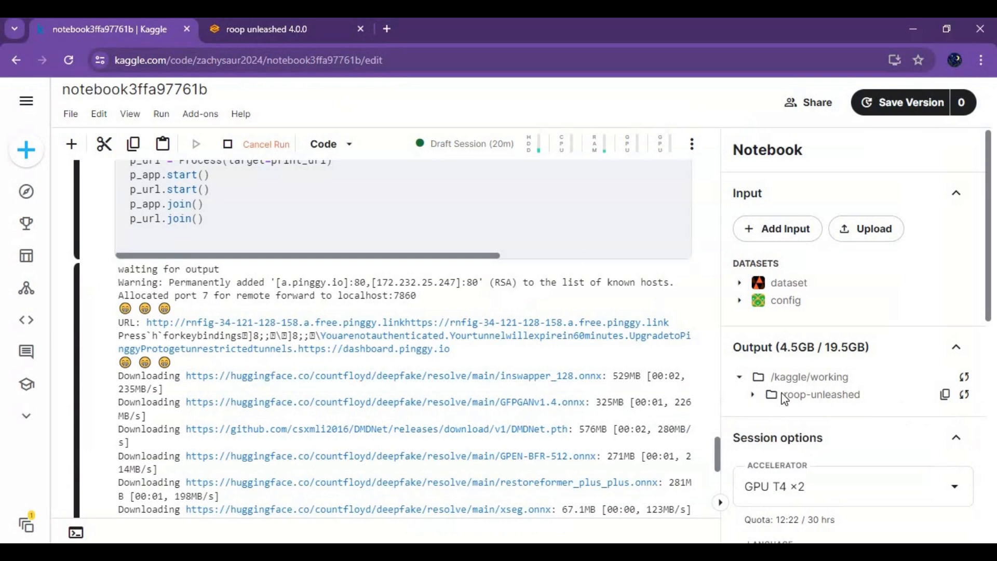
- Expand the roop-unleashed output folder to reveal 3_07-28-03.png
click(752, 394)
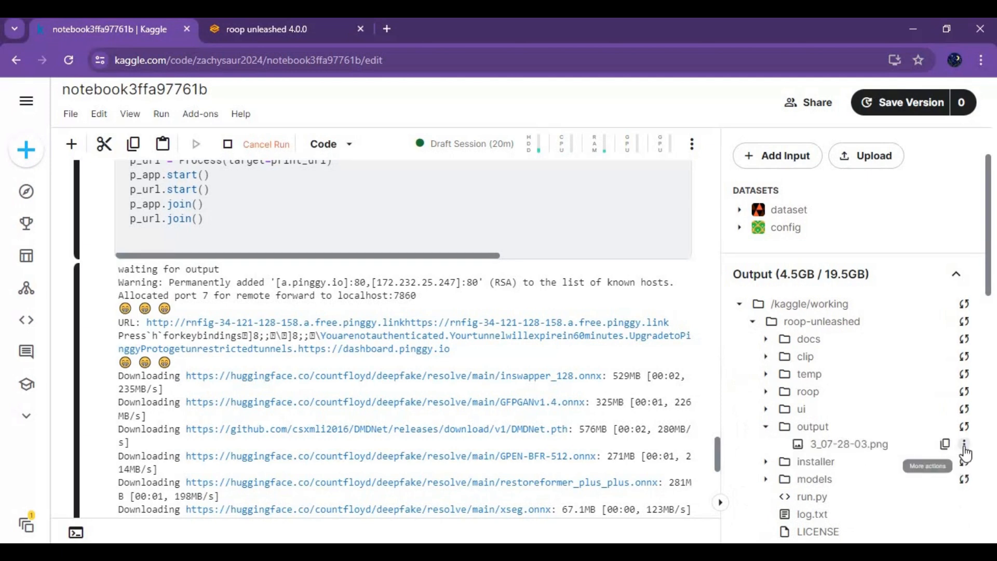
mouse_move(855, 470)
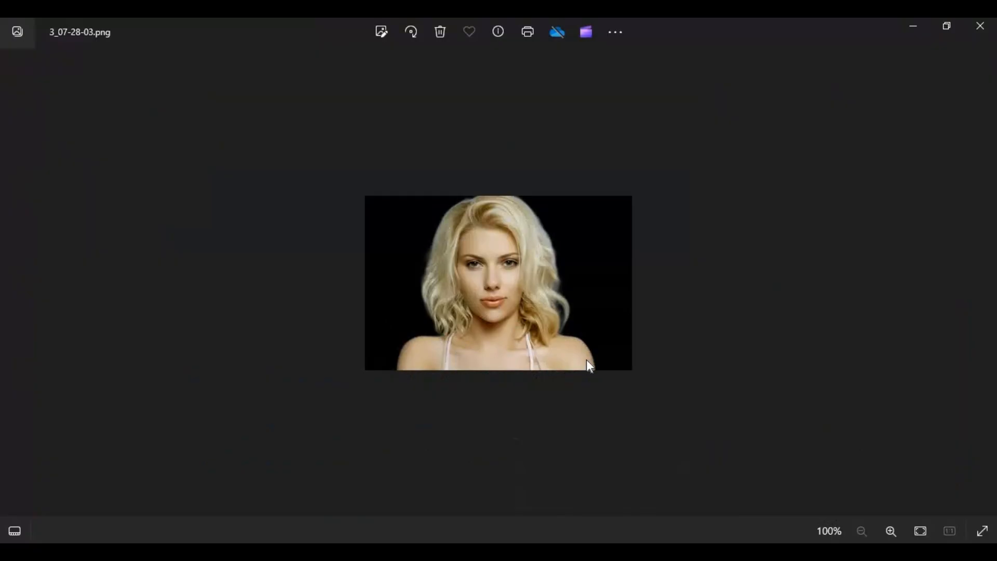
mouse_move(981, 27)
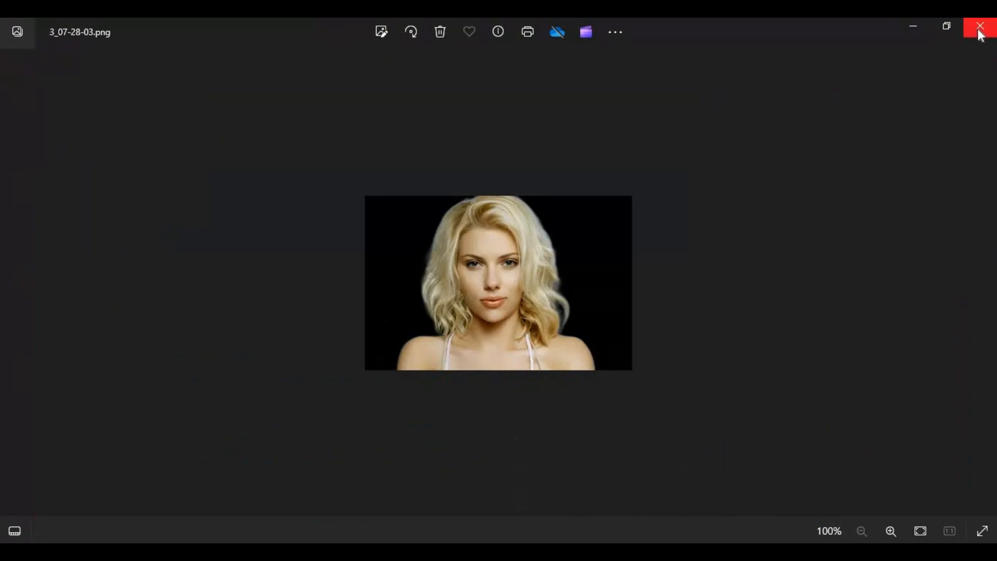
- Close the Photos viewer after inspecting the background-removed 3_07-28-03.png
click(982, 27)
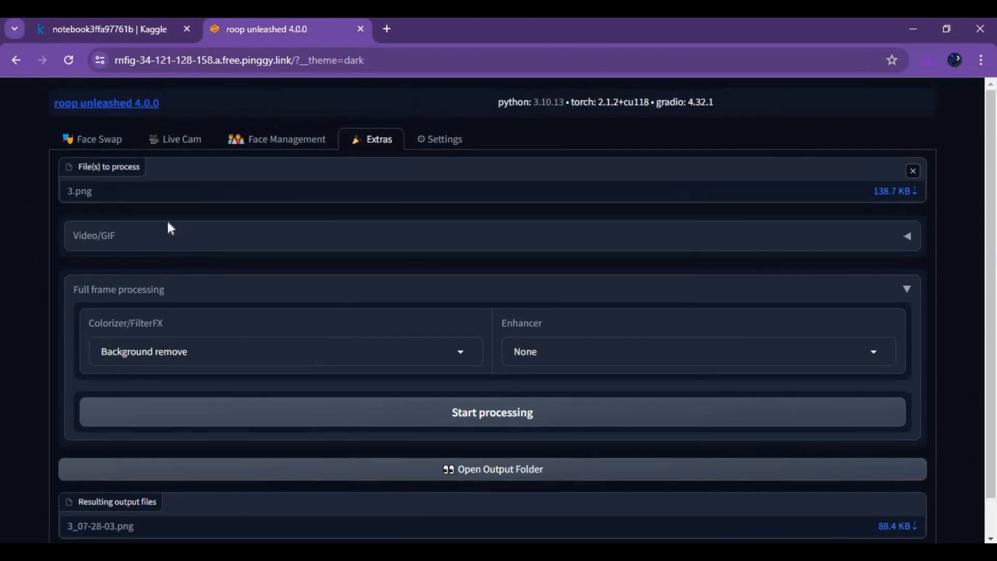
mouse_move(338, 313)
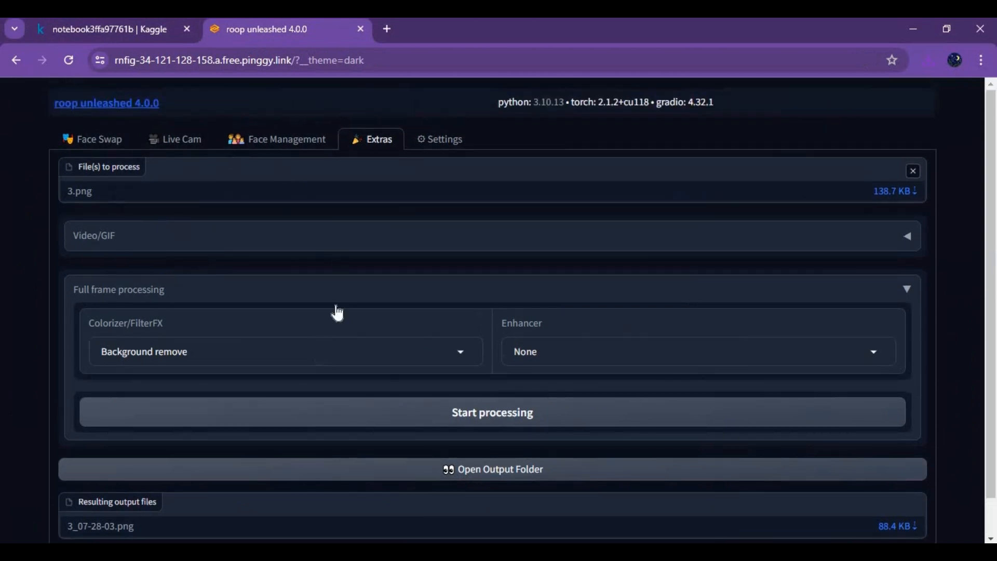
- Reopen the Colorizer/FilterFX list with Background remove still checked
click(282, 351)
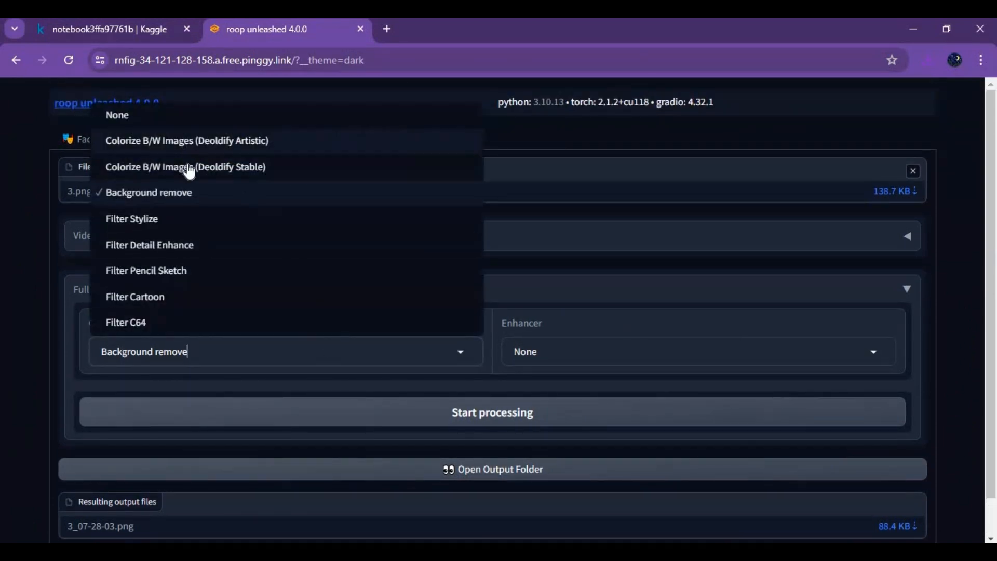